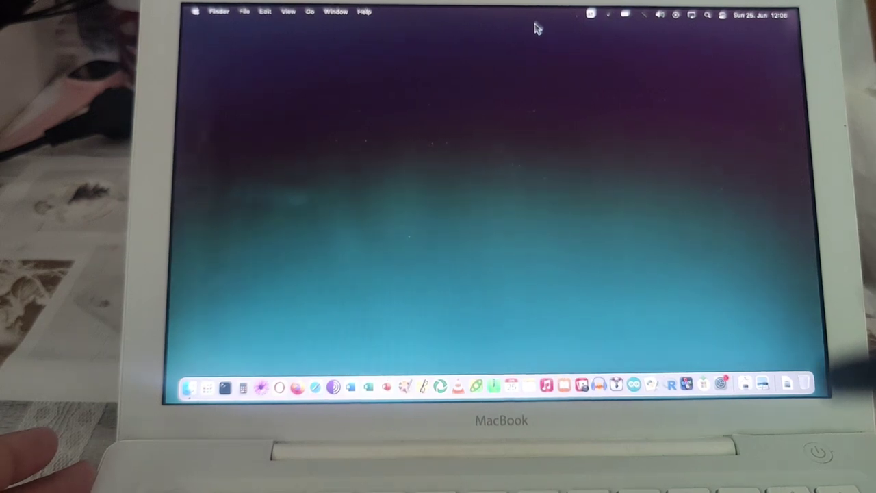
mouse_move(574, 284)
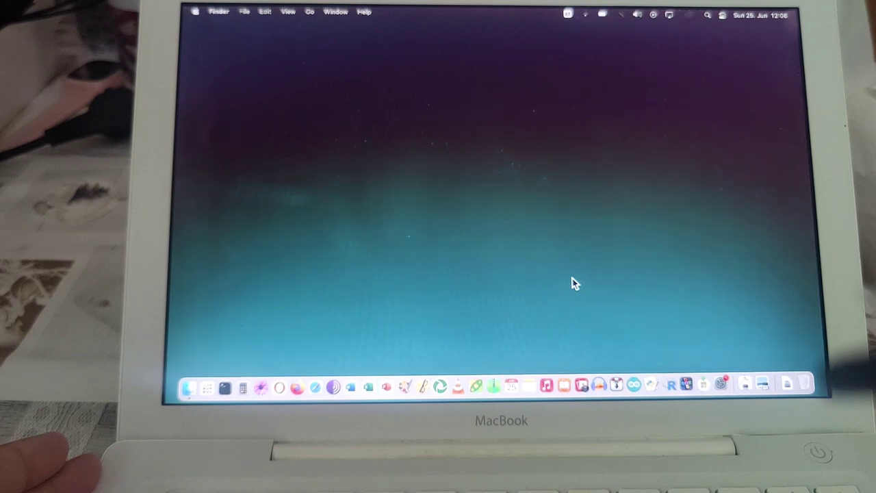
mouse_move(581, 386)
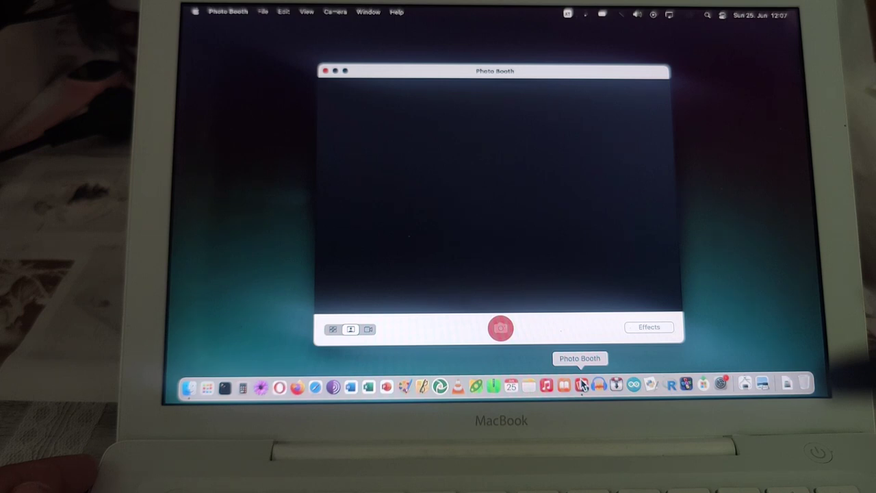
mouse_move(489, 348)
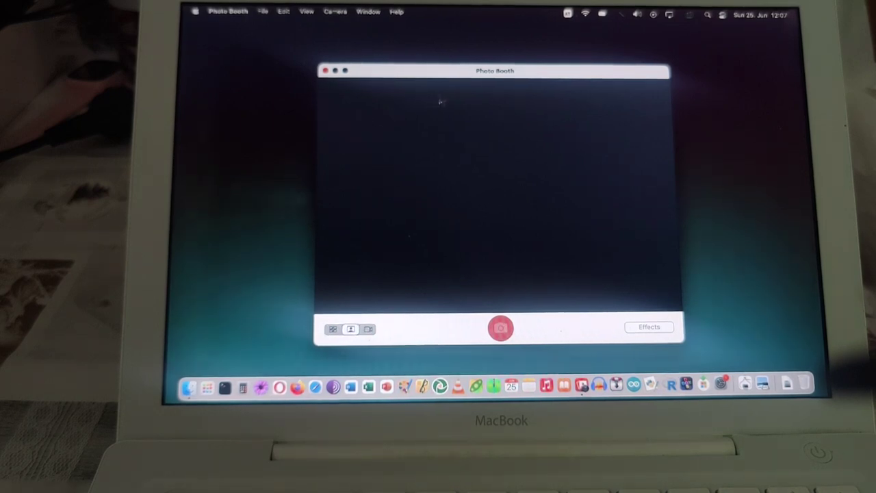
Drag the Photo Booth window down and back up, then close it
drag(494, 71, 507, 102)
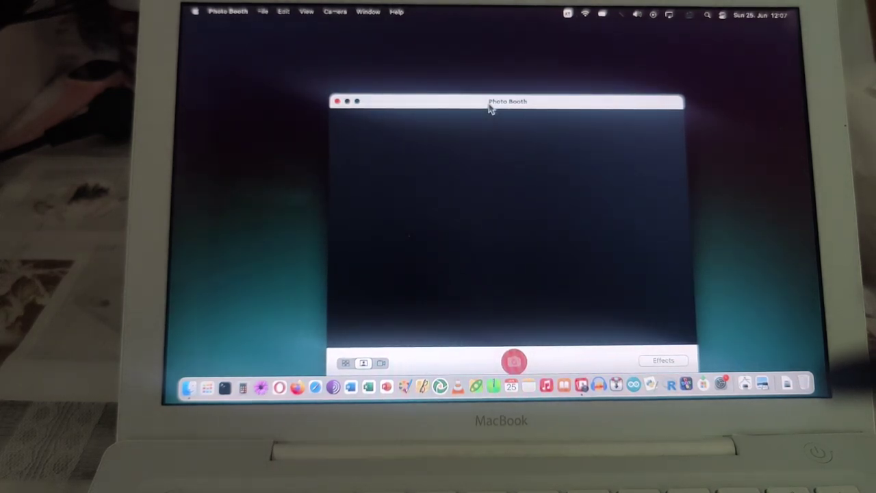
drag(506, 101, 493, 75)
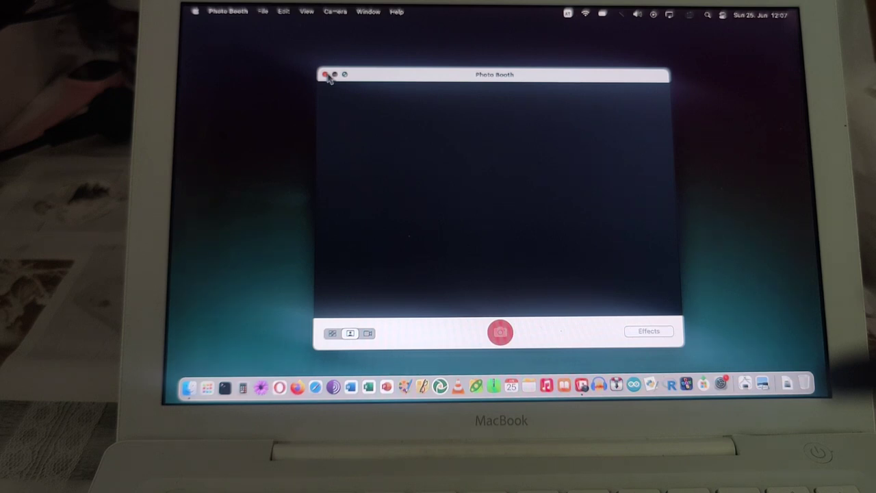
click(325, 75)
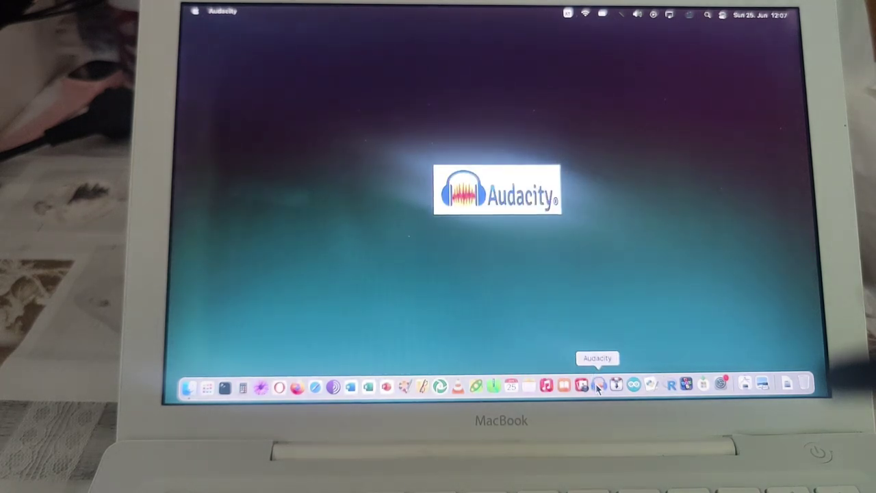
mouse_move(658, 232)
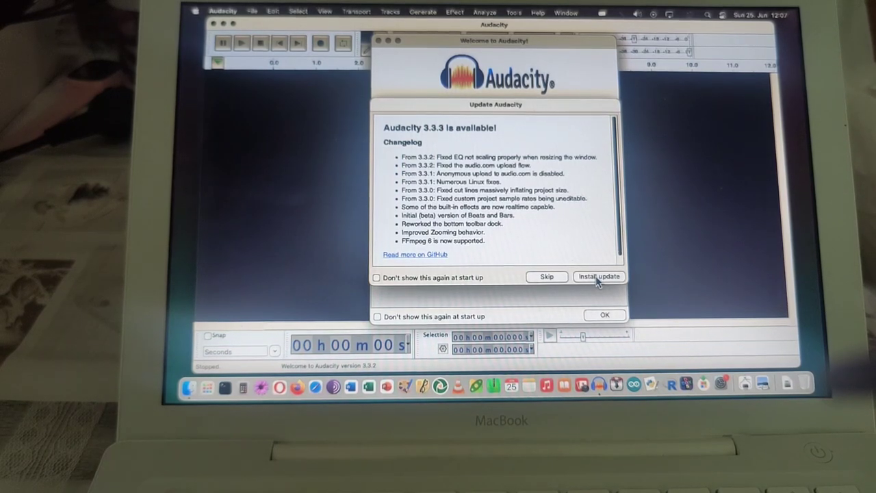
Choose Install update to get Audacity 3.3.3 in the Update Audacity dialog
click(598, 277)
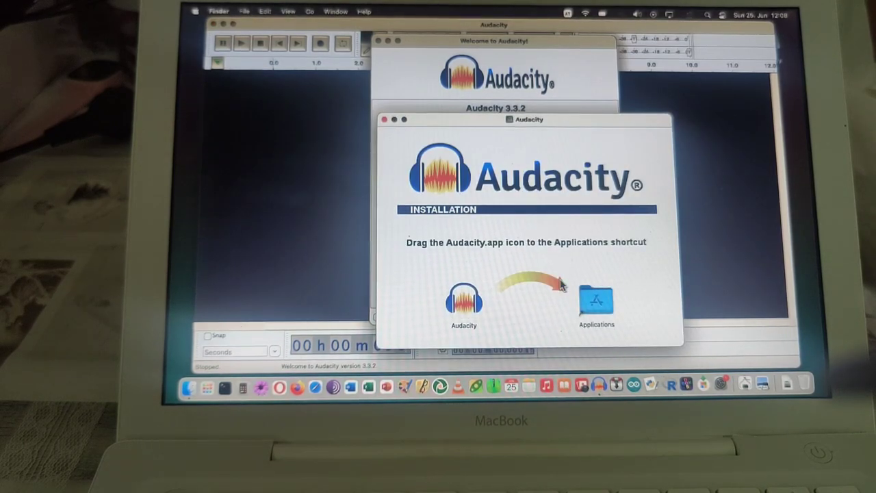
mouse_move(465, 310)
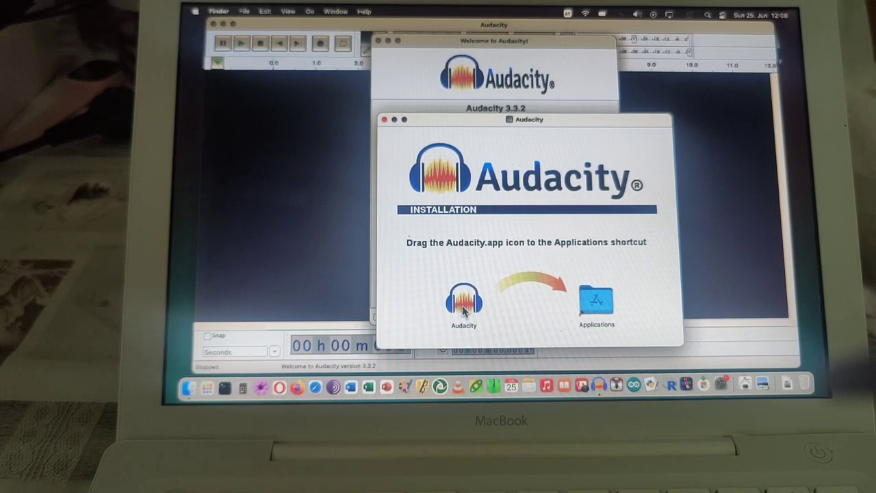
Try replacing the old Audacity in Applications, dismiss the in-use error, and quit Audacity
click(464, 301)
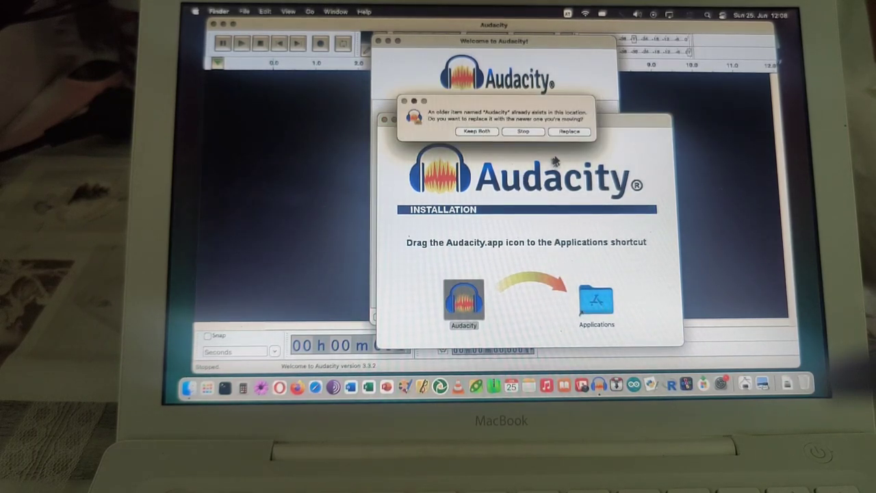
click(568, 131)
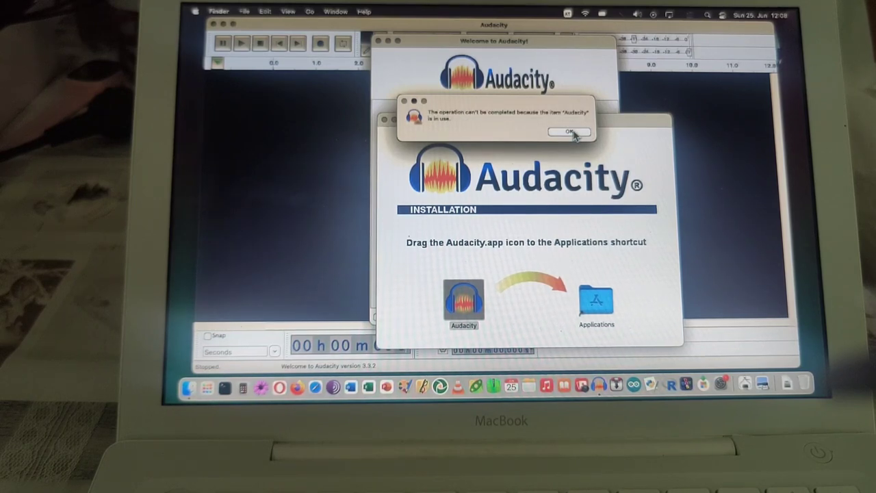
click(569, 131)
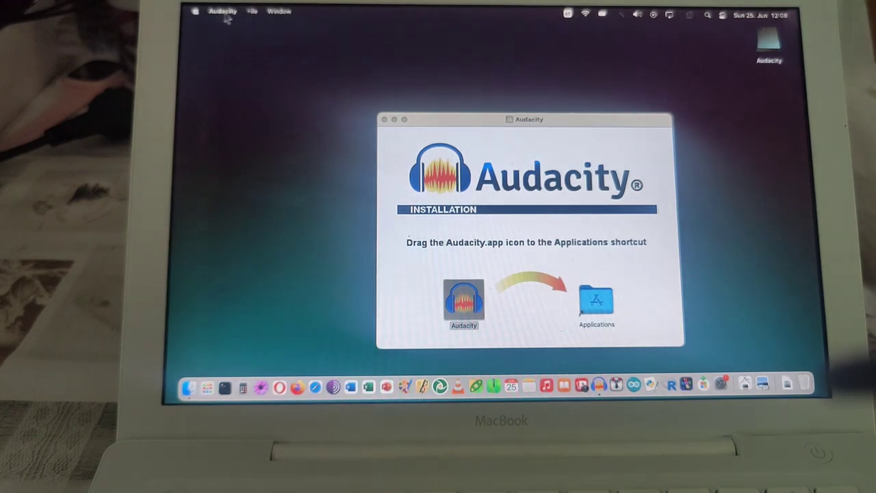
click(223, 11)
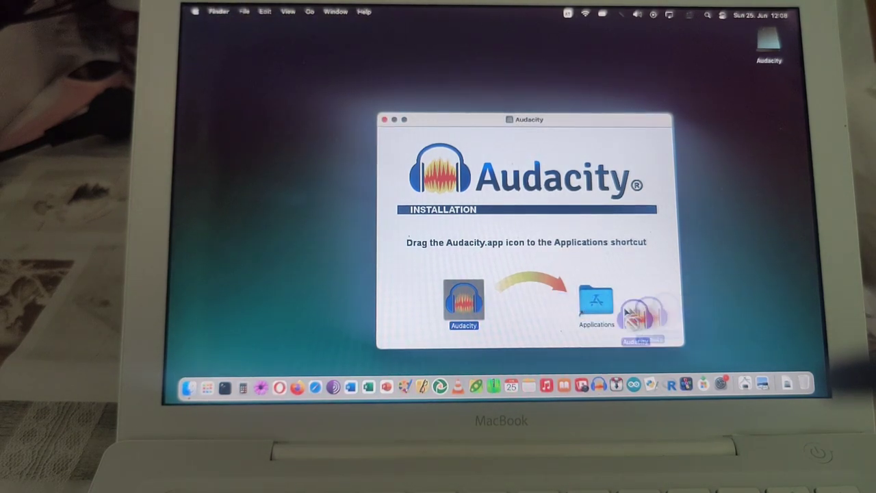
Drag Audacity into Applications again, replace the old copy, and close the installer window
drag(463, 301, 595, 302)
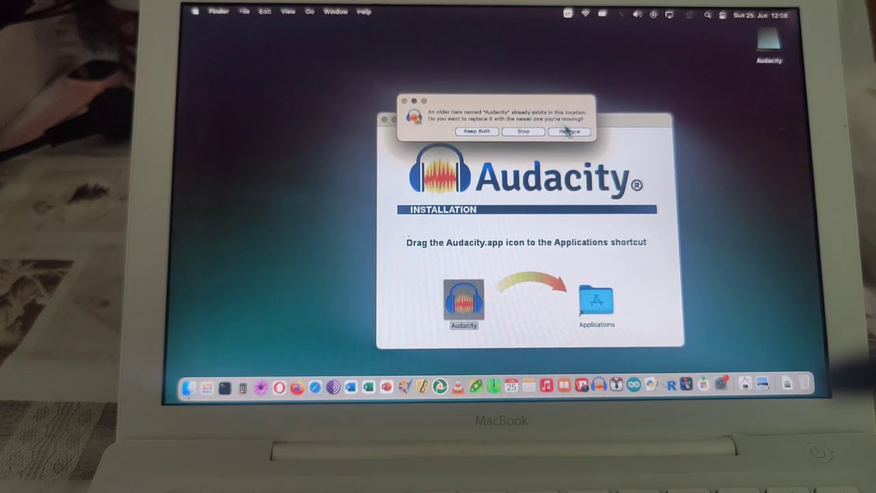
click(569, 131)
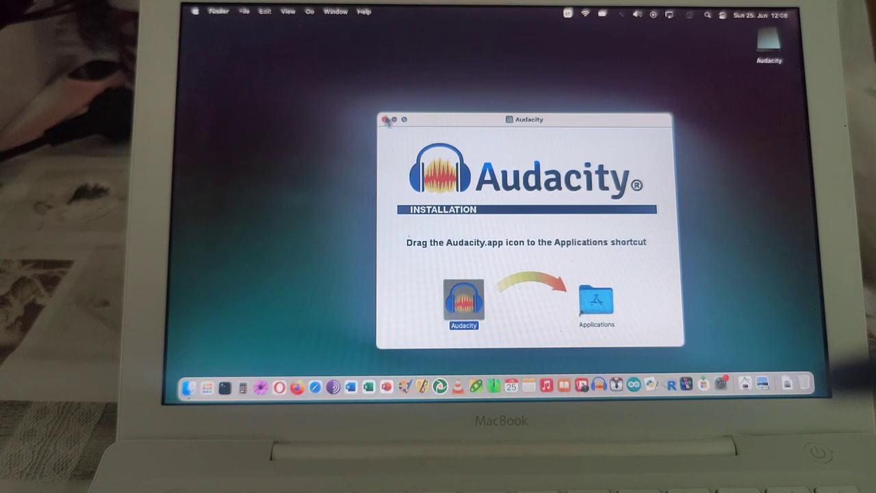
click(386, 120)
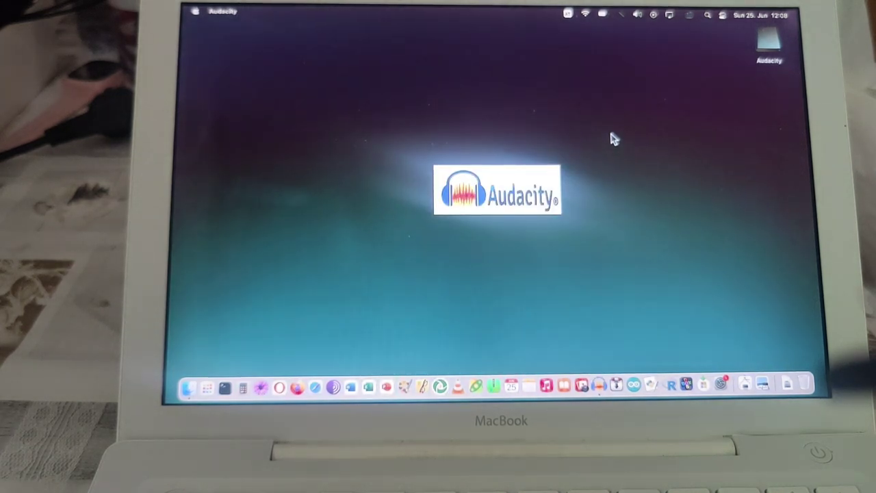
mouse_move(612, 134)
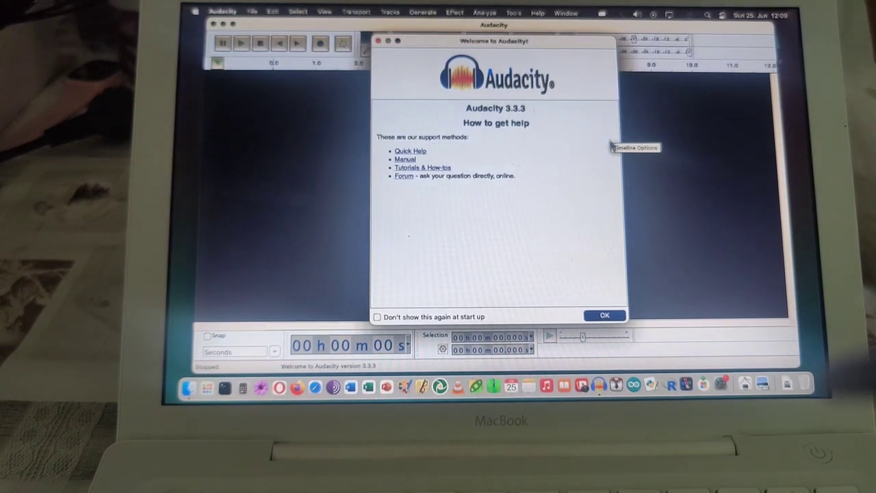
Dismiss the 3.3.3 welcome screen, record and stop a test clip, then close without saving
click(377, 317)
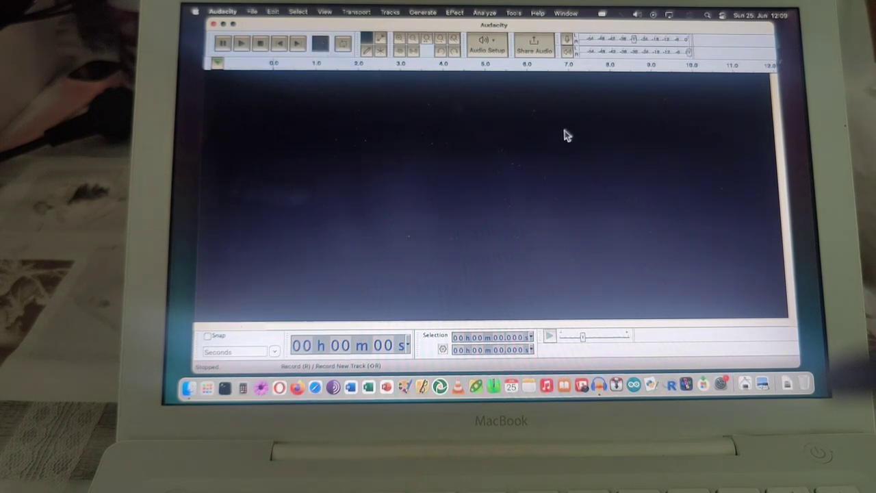
click(223, 43)
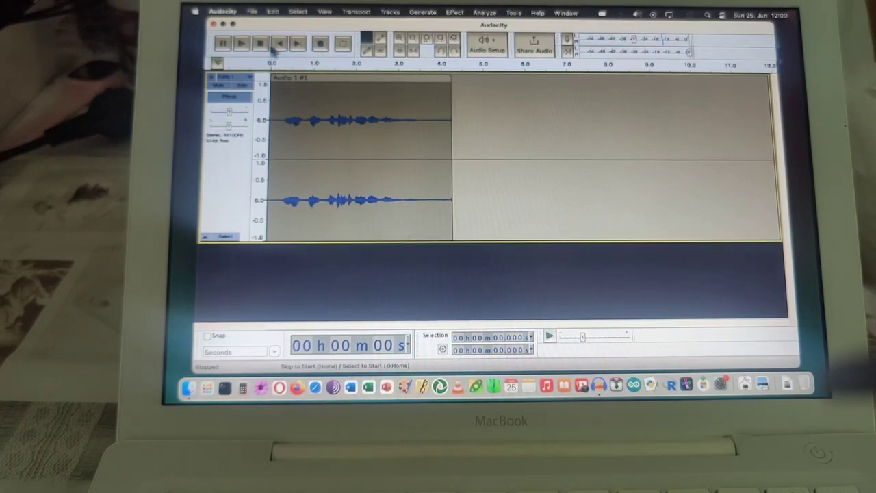
click(242, 43)
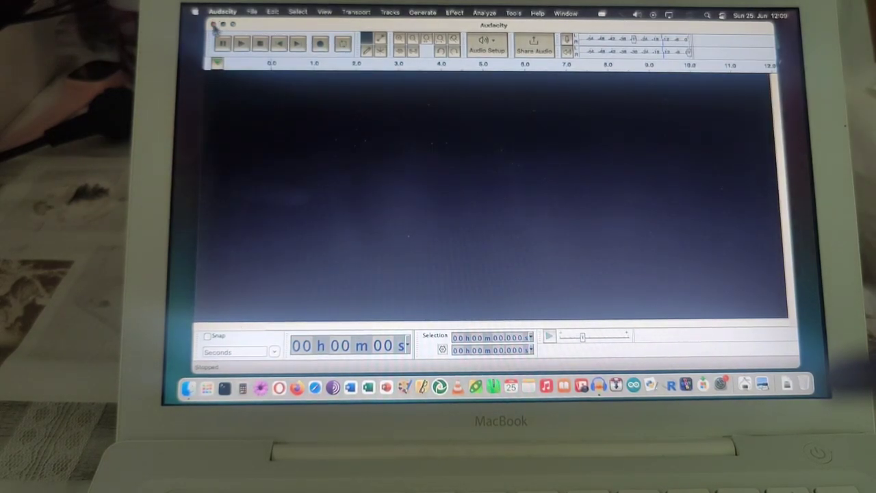
click(214, 24)
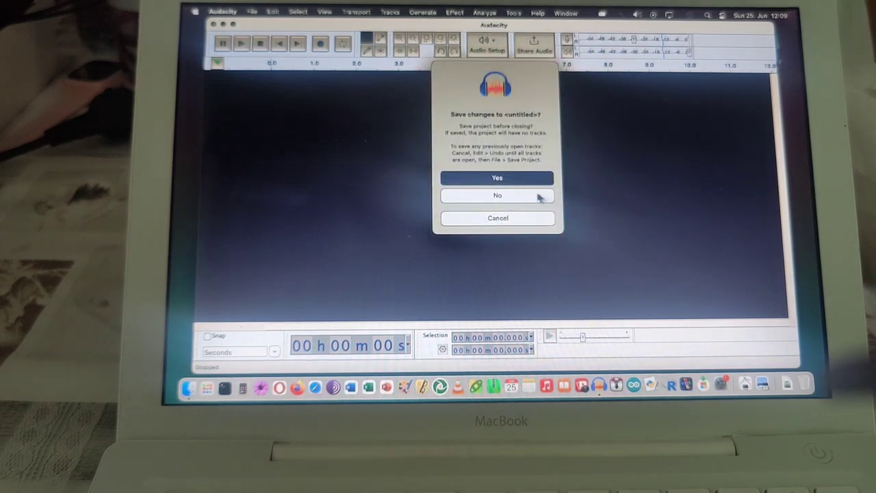
click(497, 195)
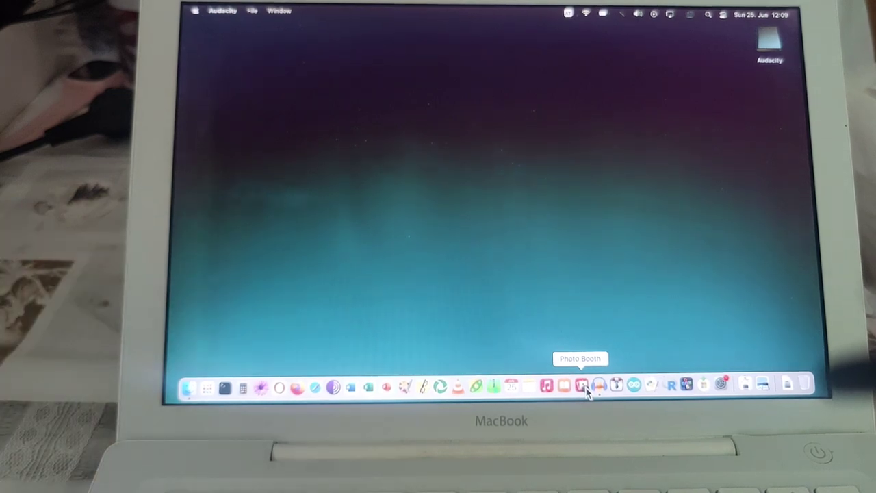
click(581, 387)
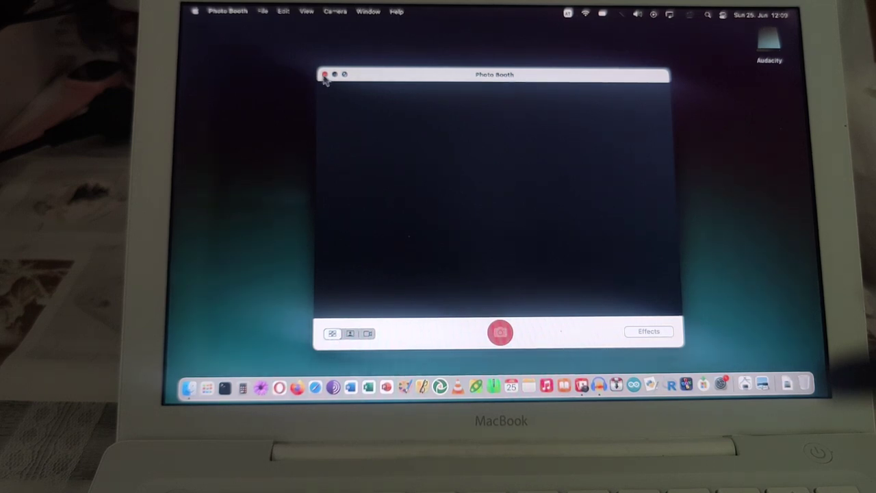
click(324, 74)
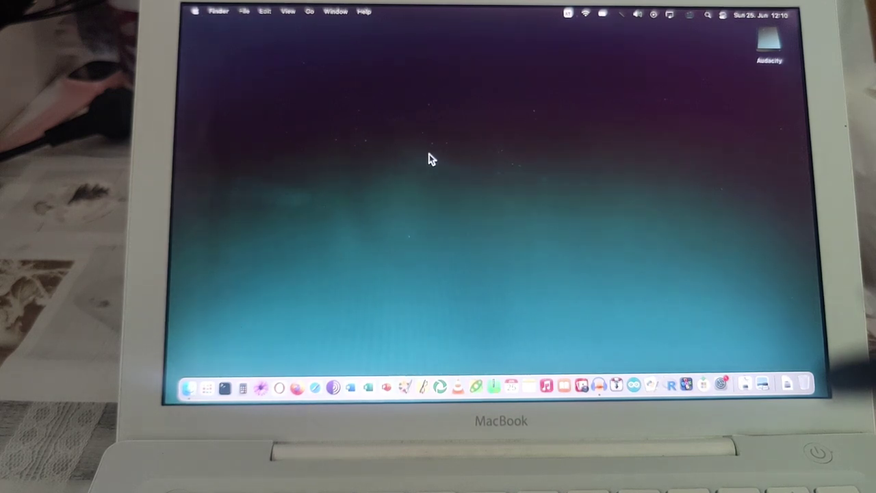
mouse_move(330, 257)
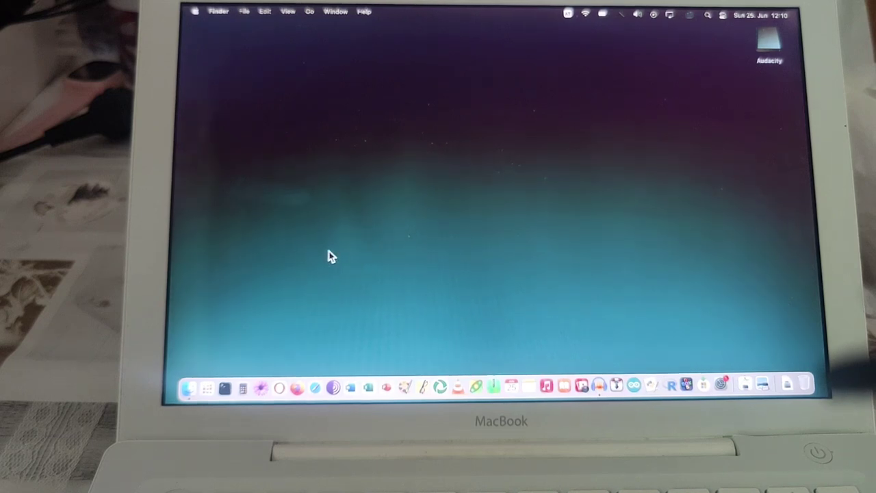
mouse_move(421, 219)
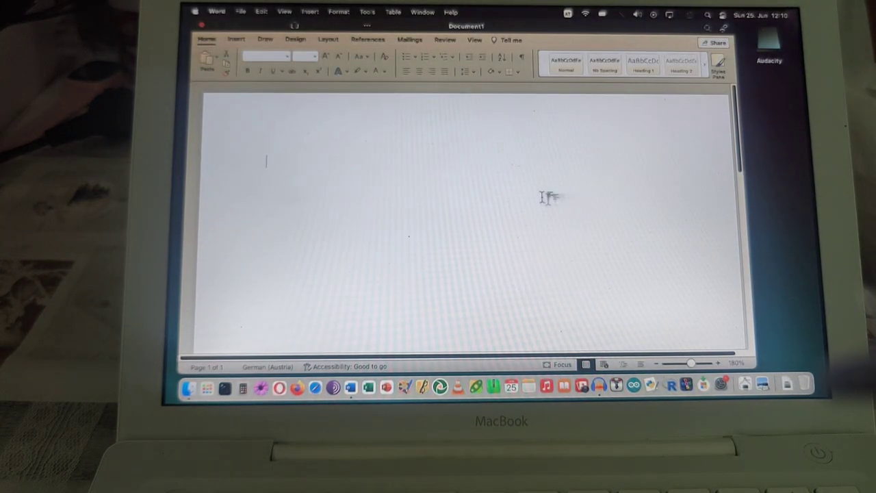
Type 'Hello there, this is from modern Word!' at 72 pt, then close without saving
click(306, 56)
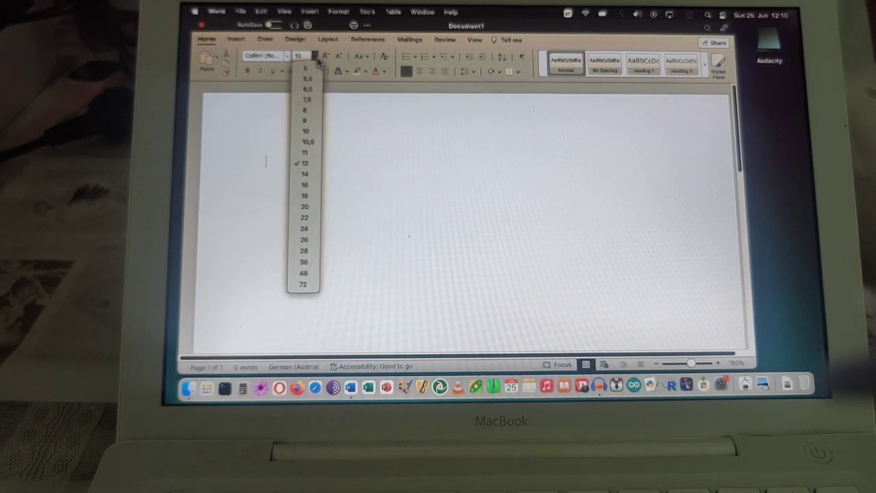
click(302, 284)
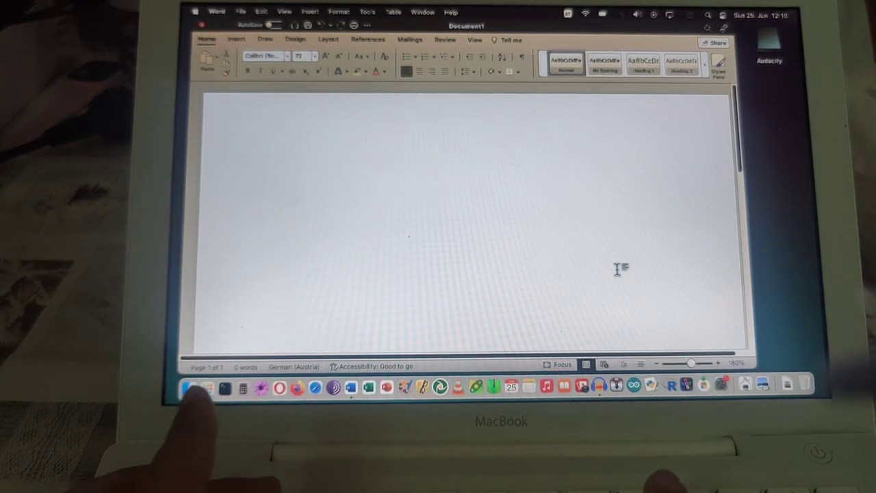
text(Hello ther)
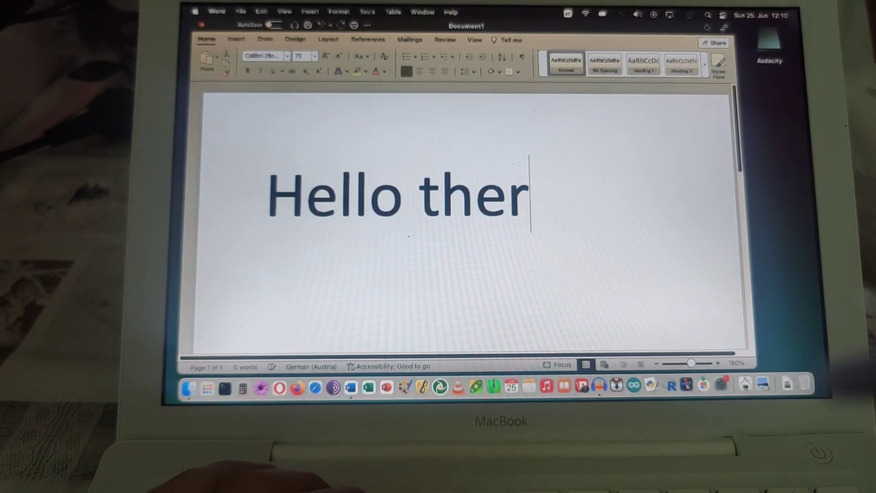
text(e, ti)
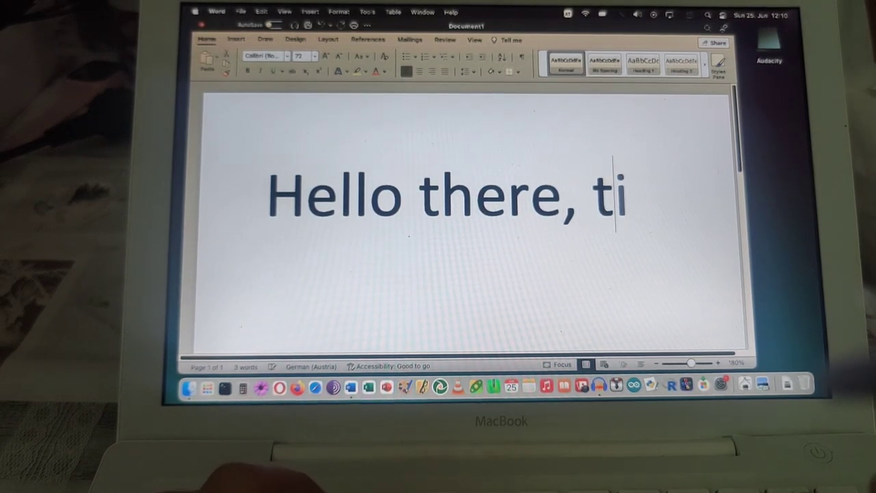
text(his is from modern Wo)
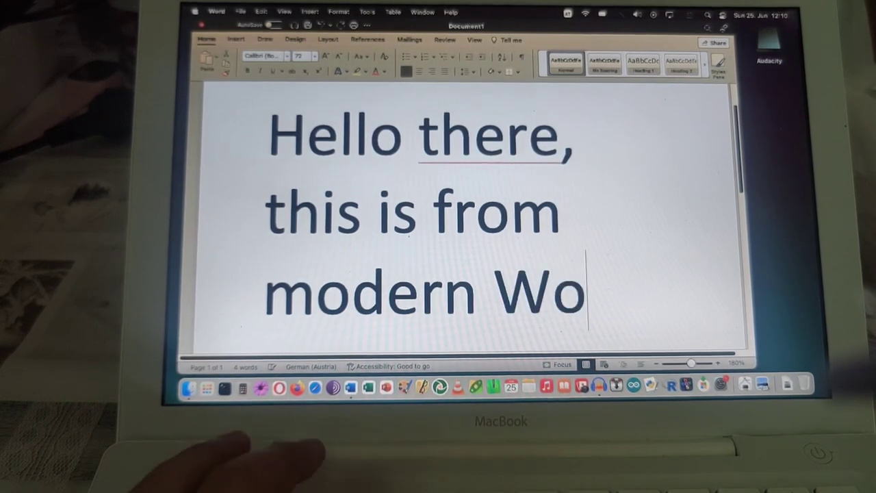
text(rd!)
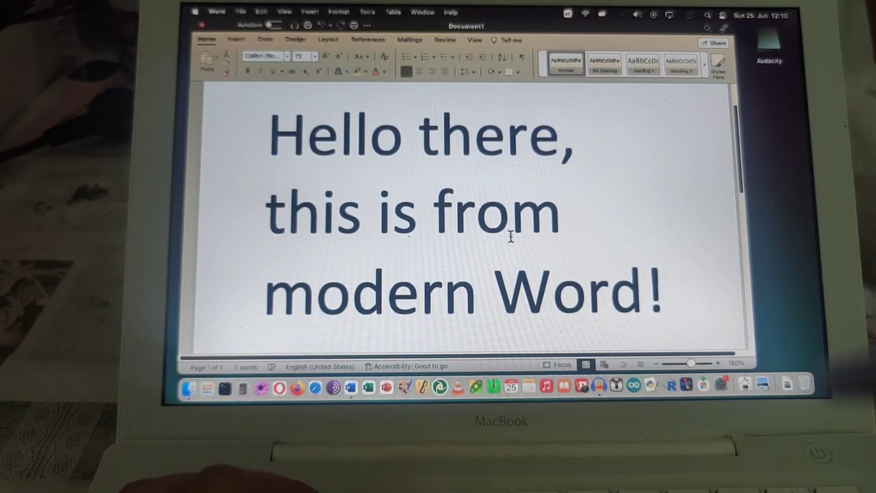
click(664, 291)
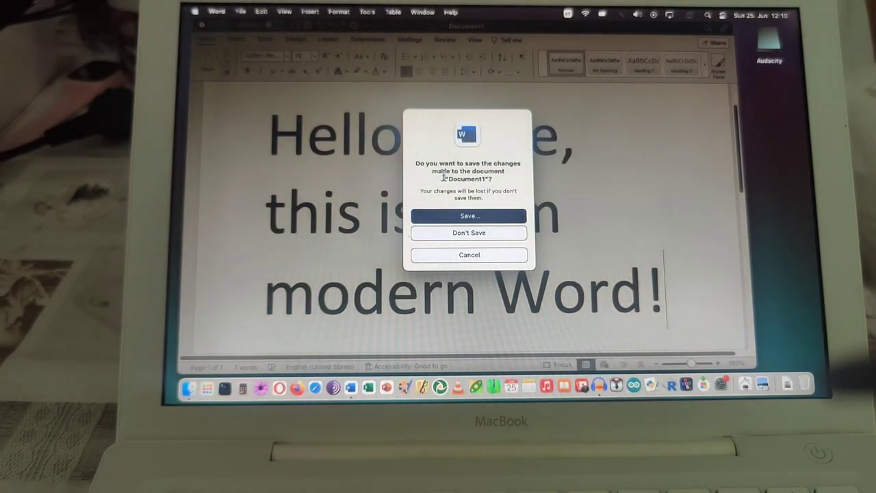
mouse_move(469, 237)
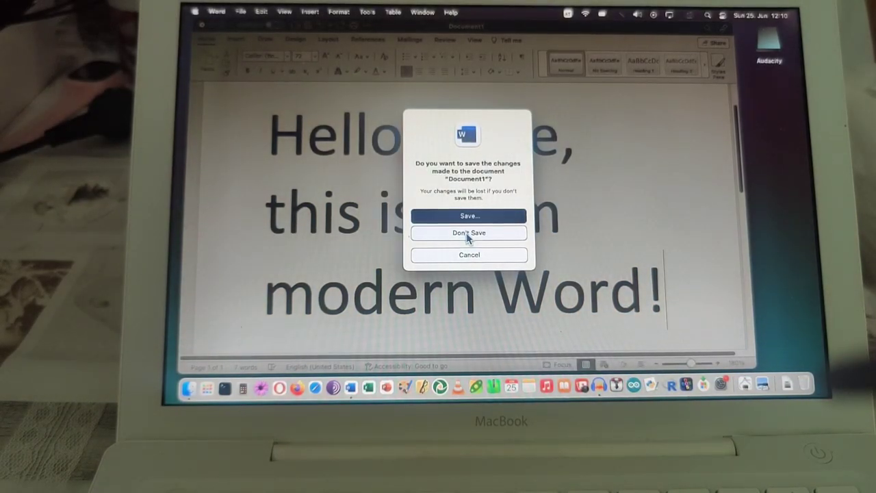
click(470, 233)
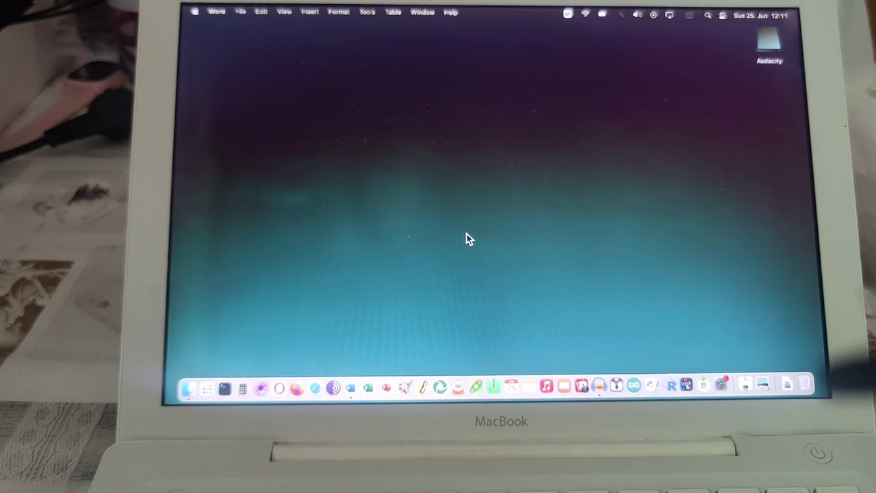
mouse_move(430, 263)
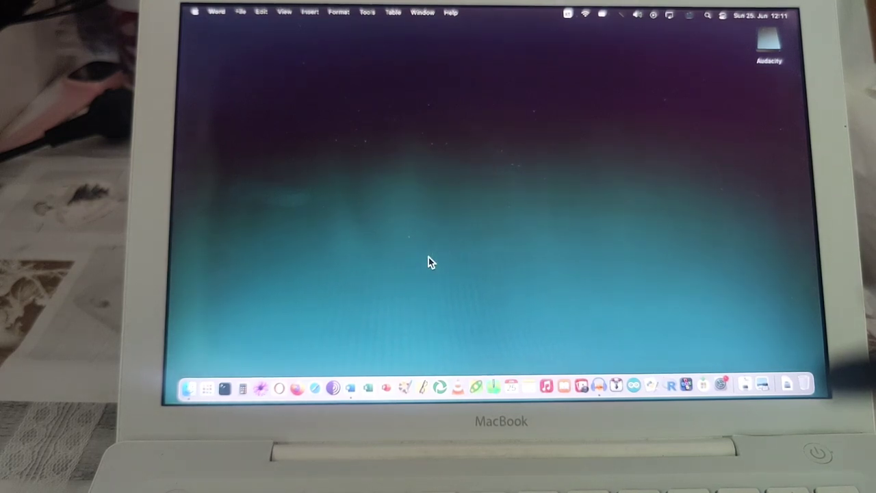
mouse_move(293, 348)
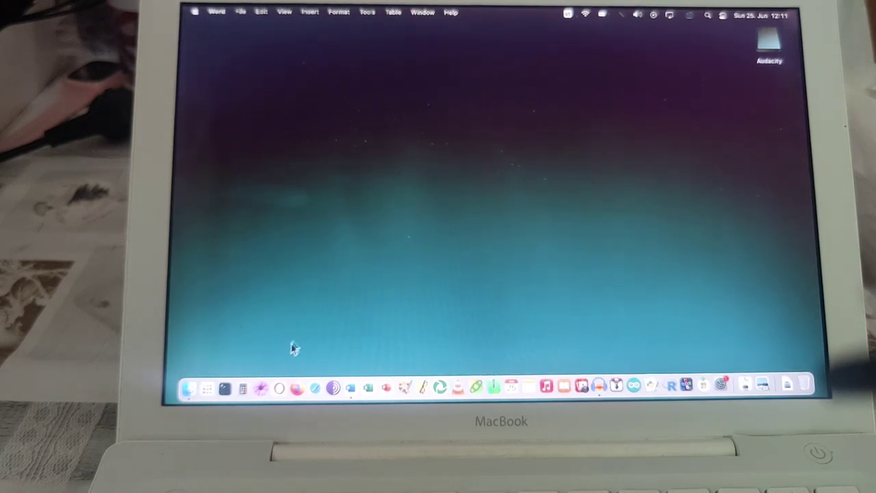
mouse_move(279, 391)
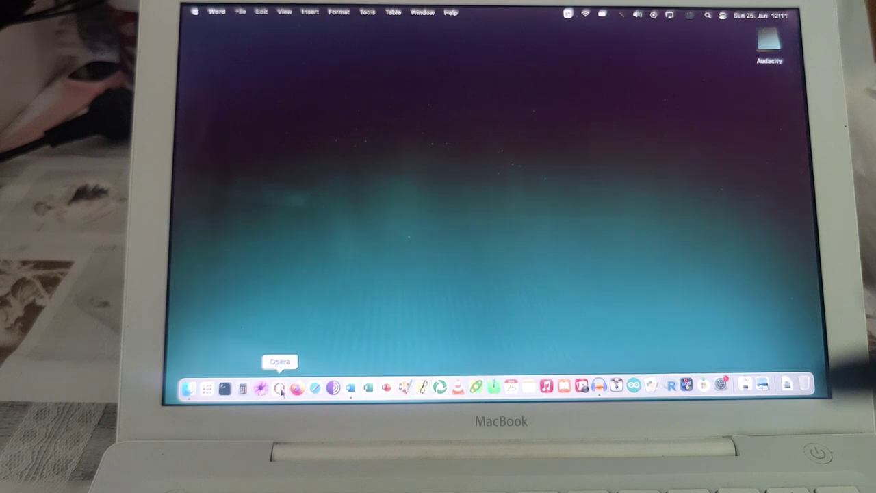
mouse_move(261, 390)
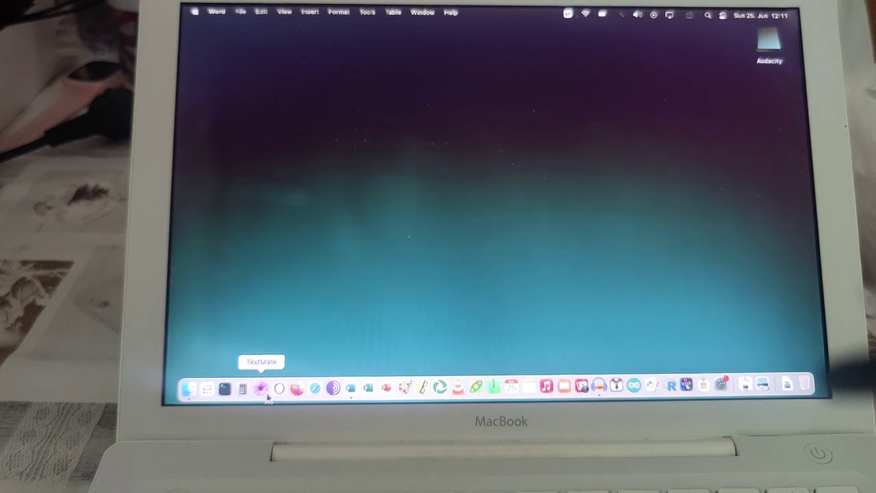
mouse_move(317, 390)
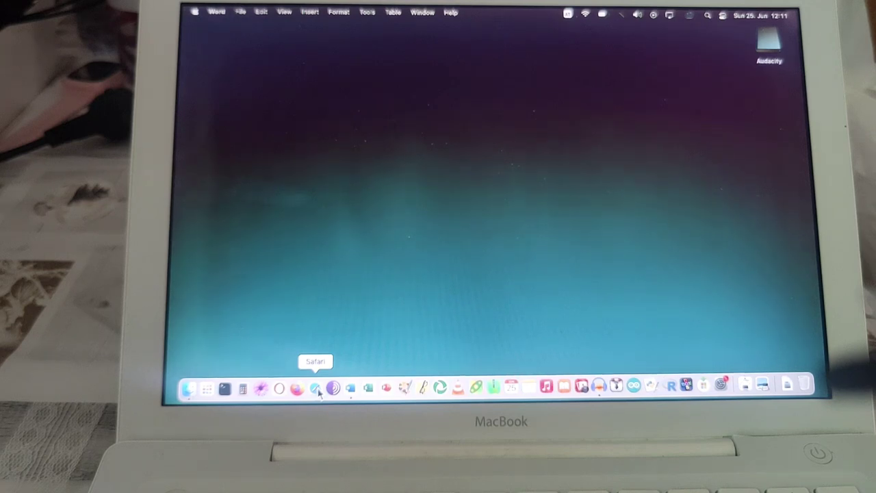
mouse_move(279, 390)
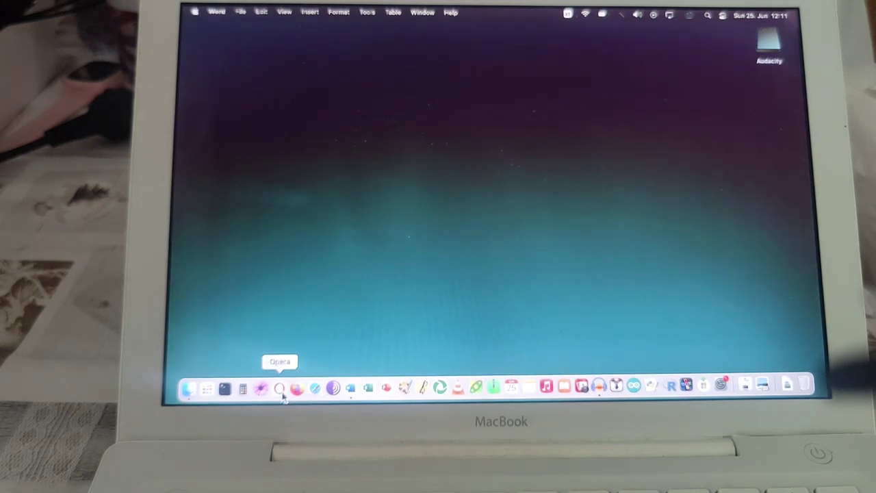
mouse_move(297, 390)
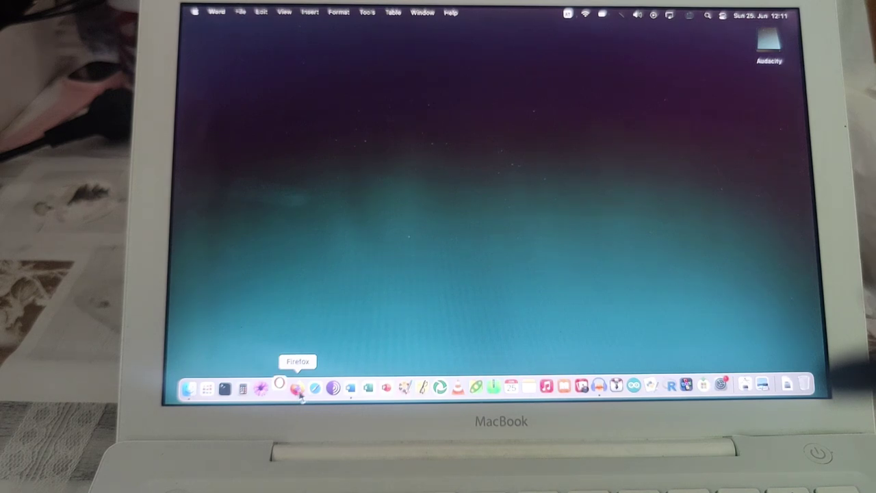
mouse_move(658, 230)
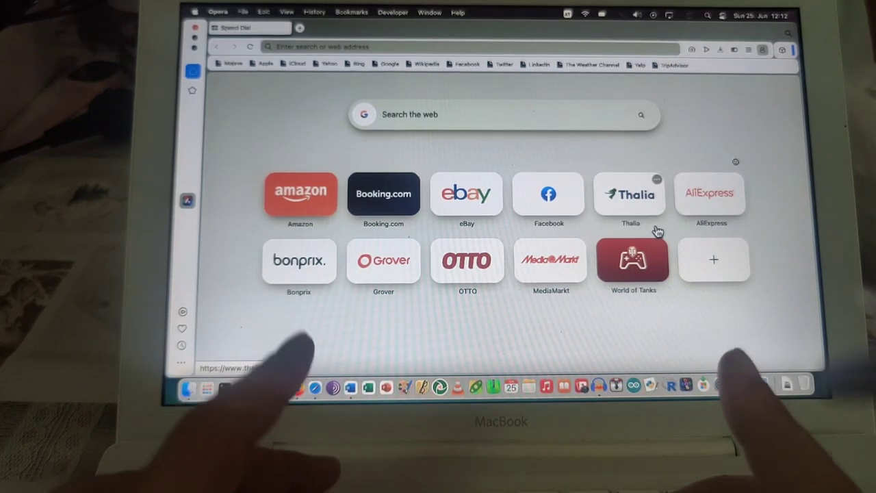
text(www.bbc)
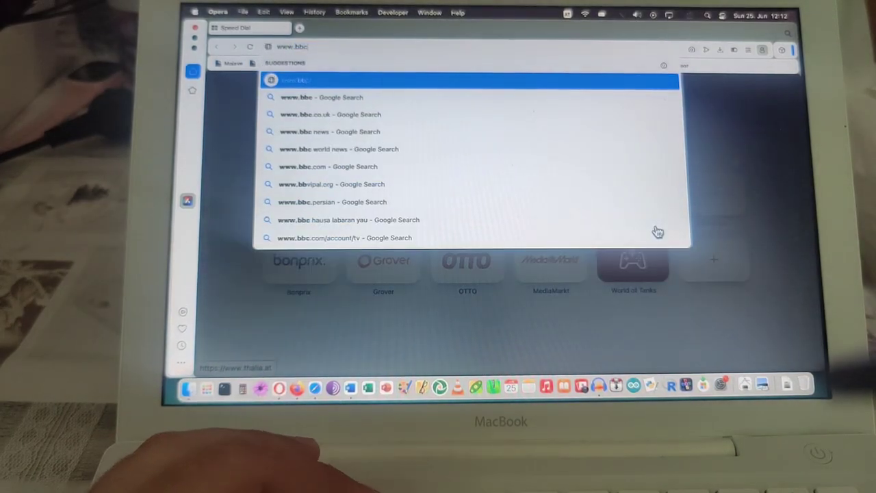
text(.cln)
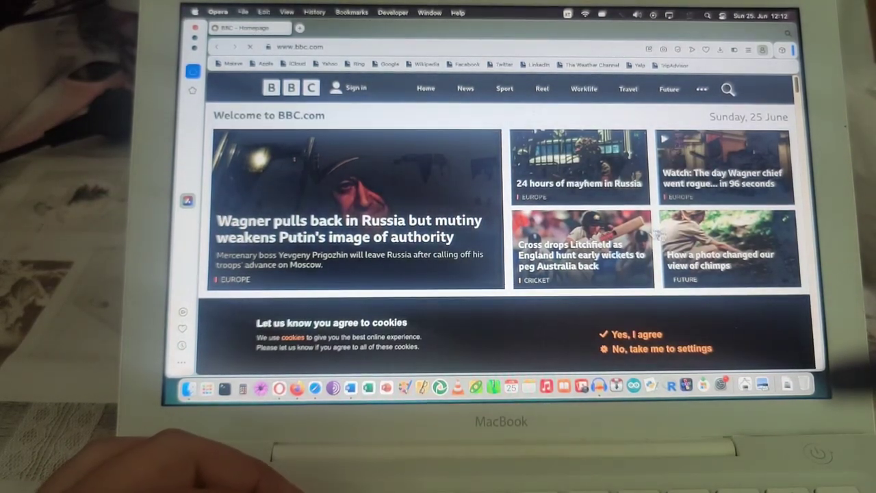
click(661, 349)
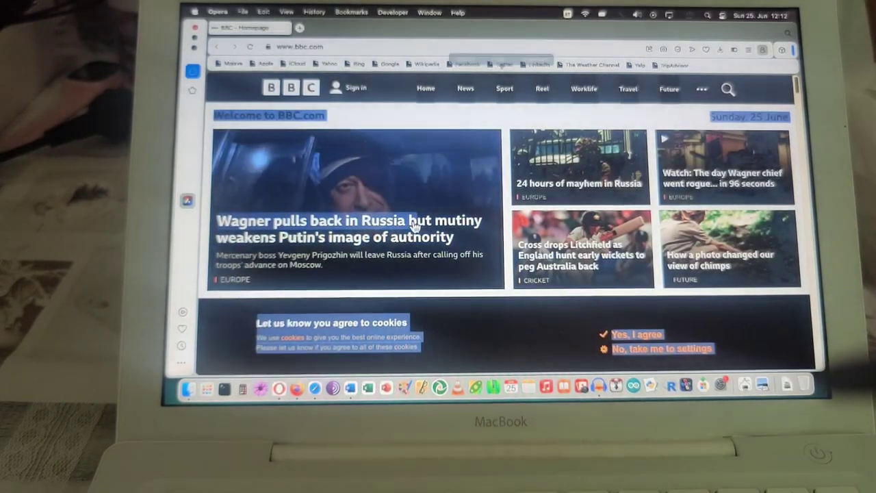
click(348, 220)
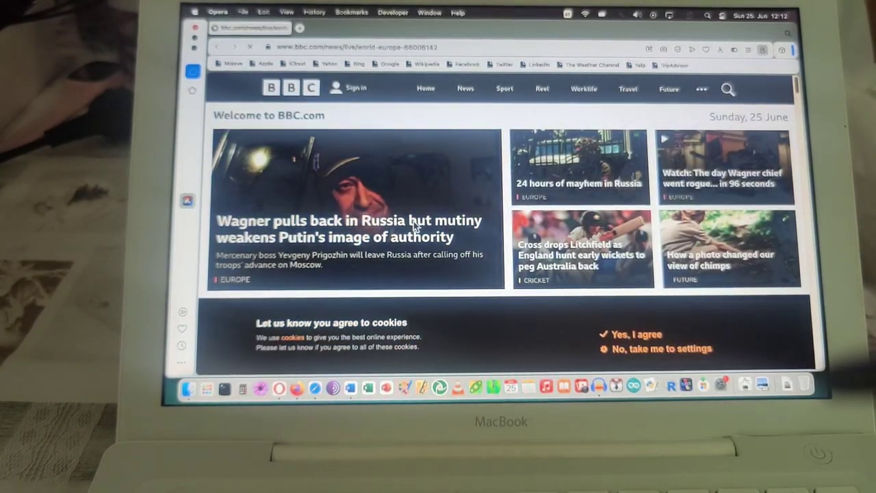
click(349, 228)
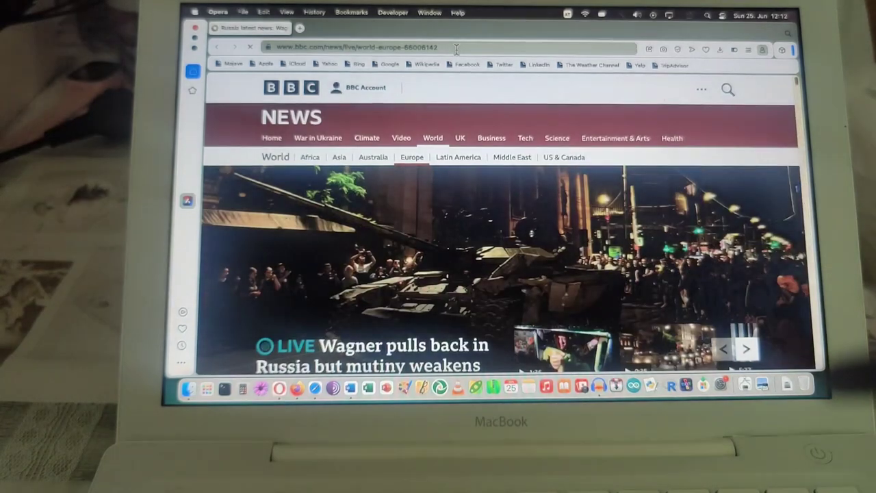
Scroll through the live page, dismissing the cookie consent banner along the way
scroll(down, 3)
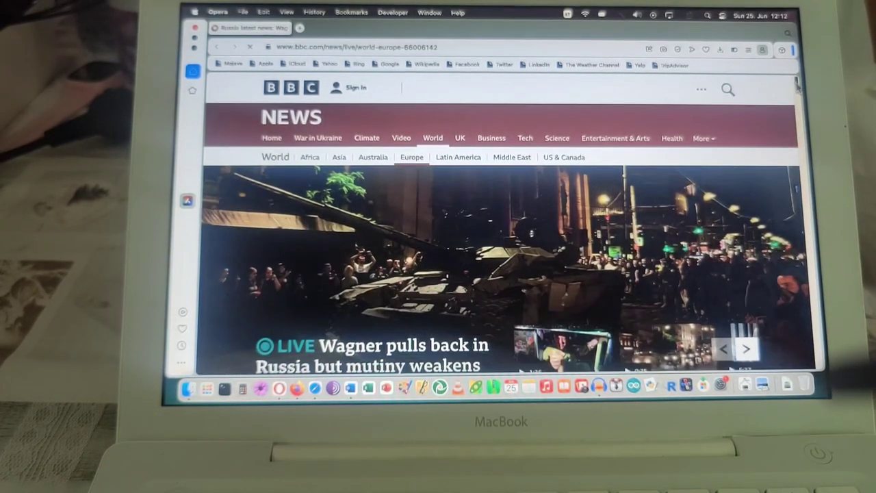
scroll(down, 3)
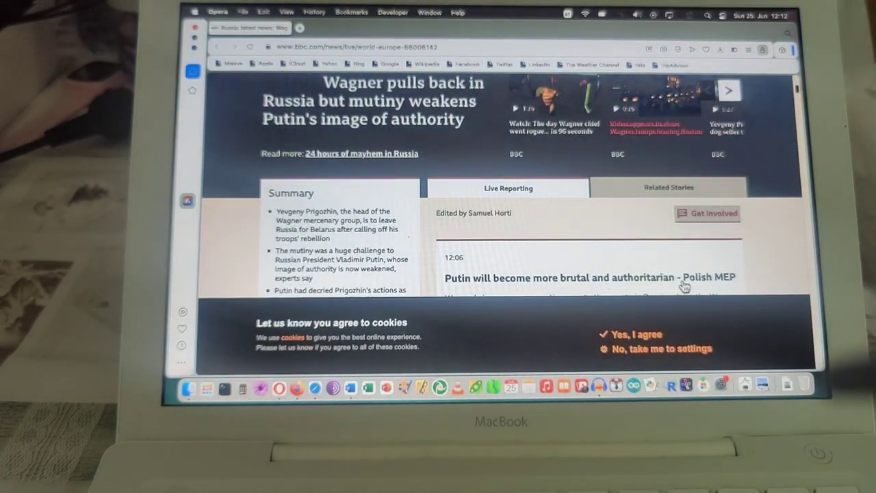
click(631, 334)
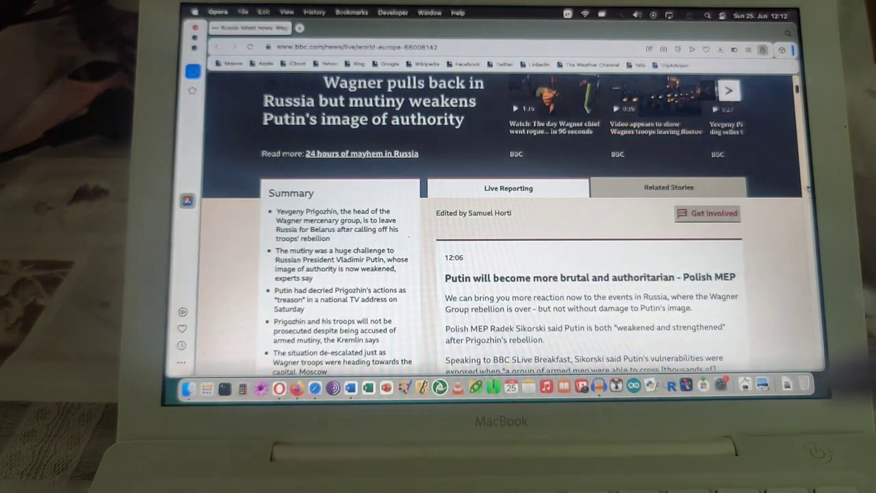
scroll(down, 3)
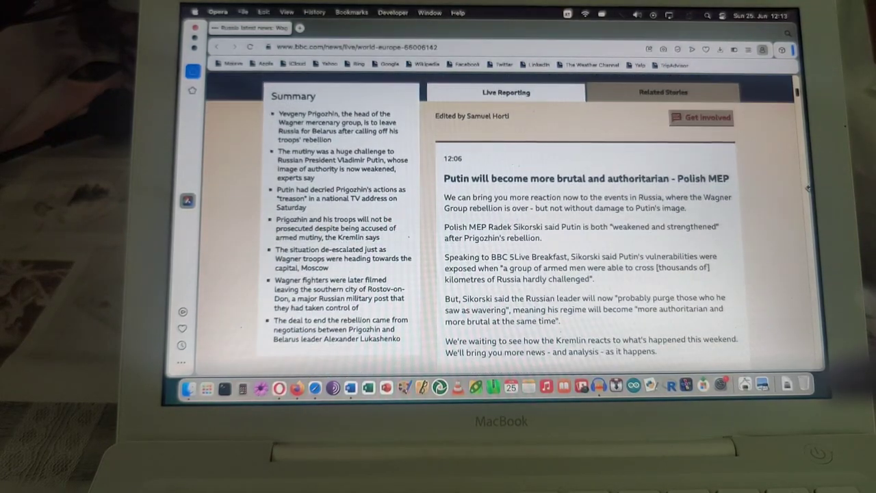
scroll(down, 3)
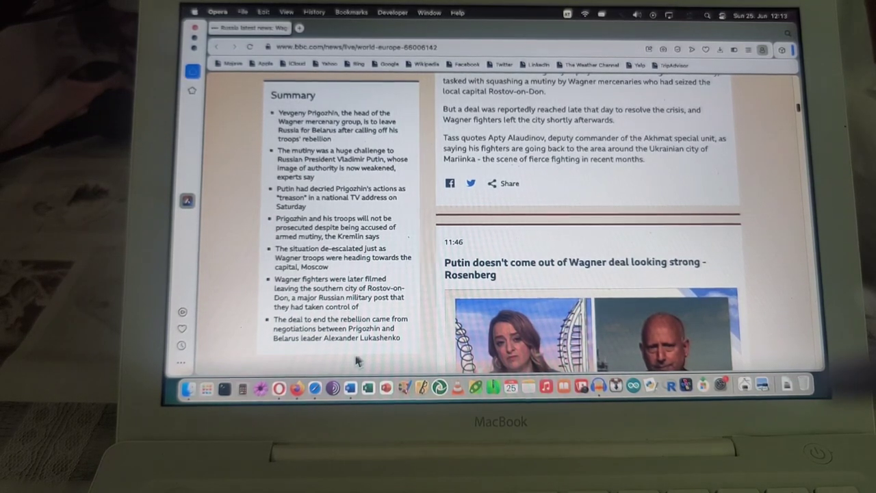
mouse_move(297, 389)
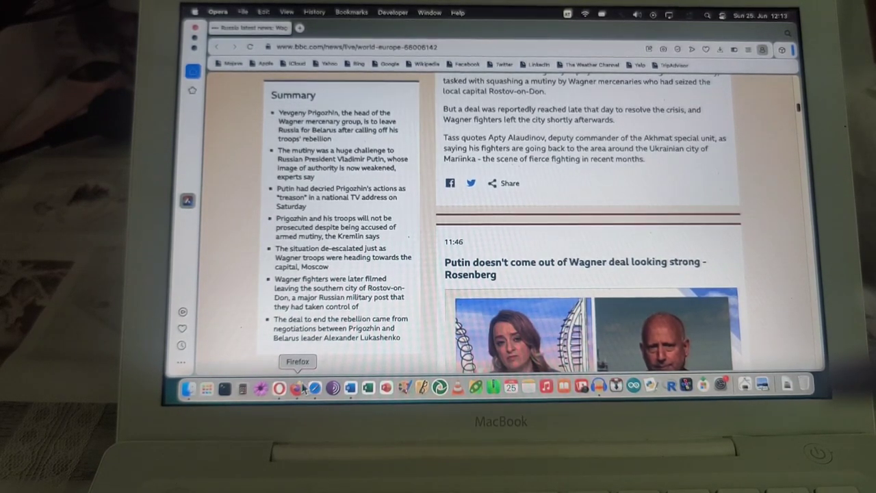
Launch Firefox and permanently decline its default-browser prompt
click(298, 388)
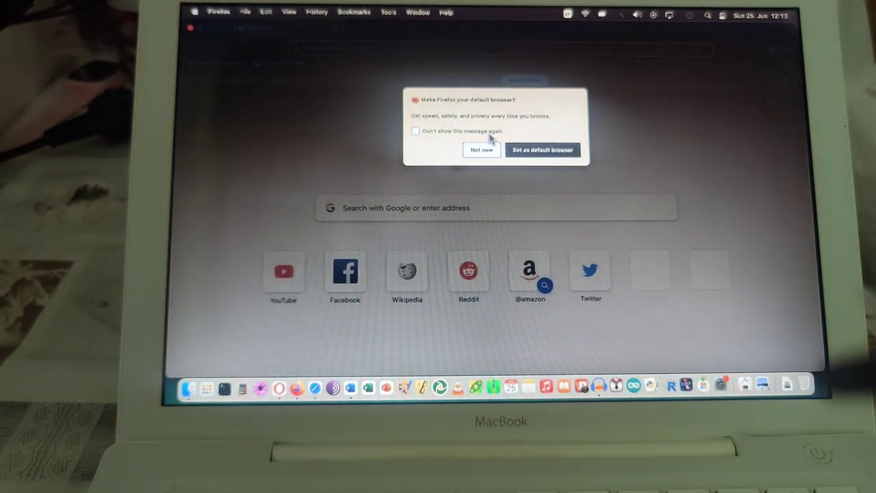
click(416, 131)
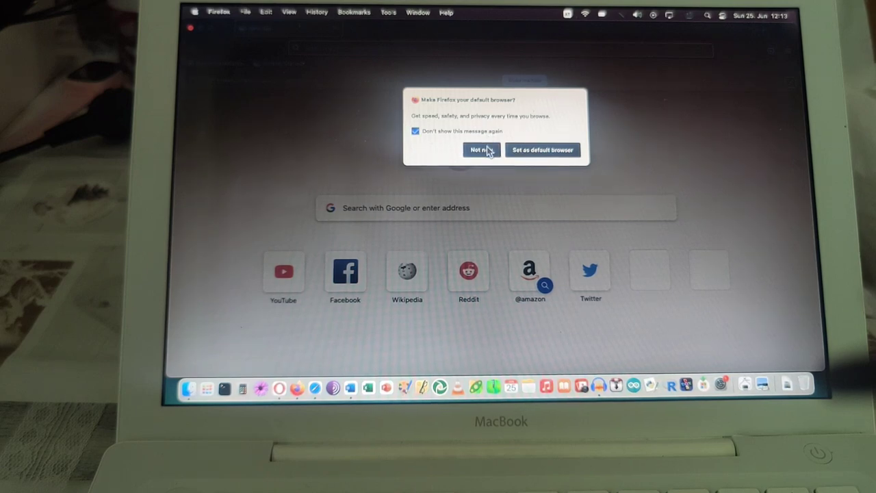
click(479, 150)
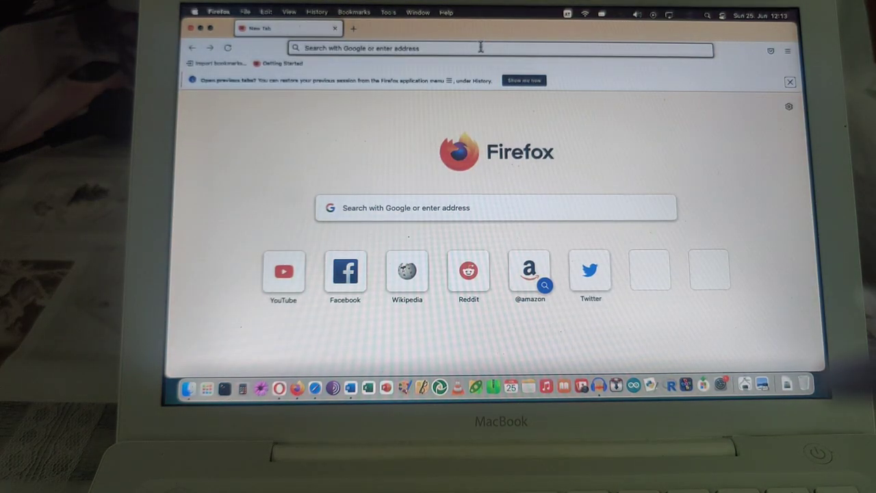
Enter welt.de in the address bar and scroll its privacy consent page
click(479, 48)
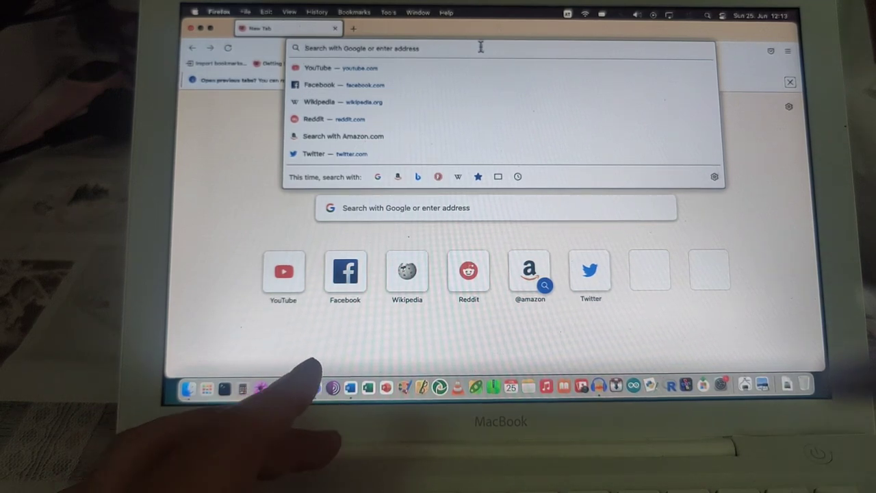
text(d)
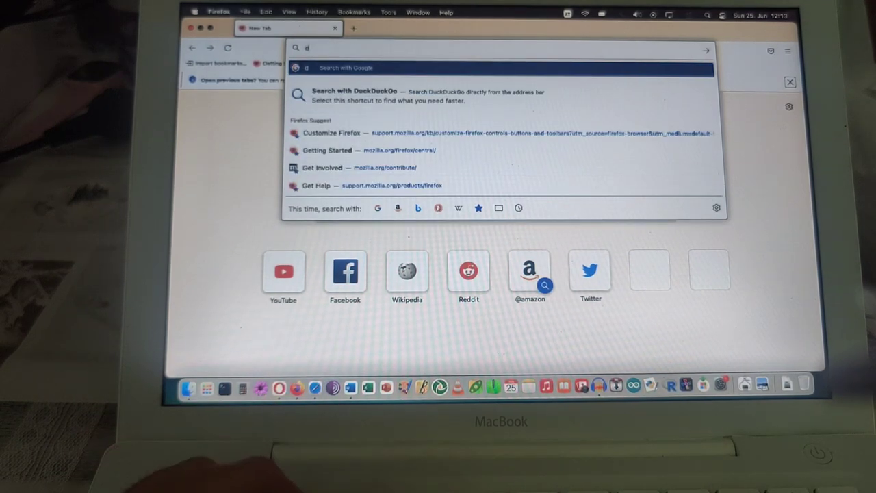
text(iewe)
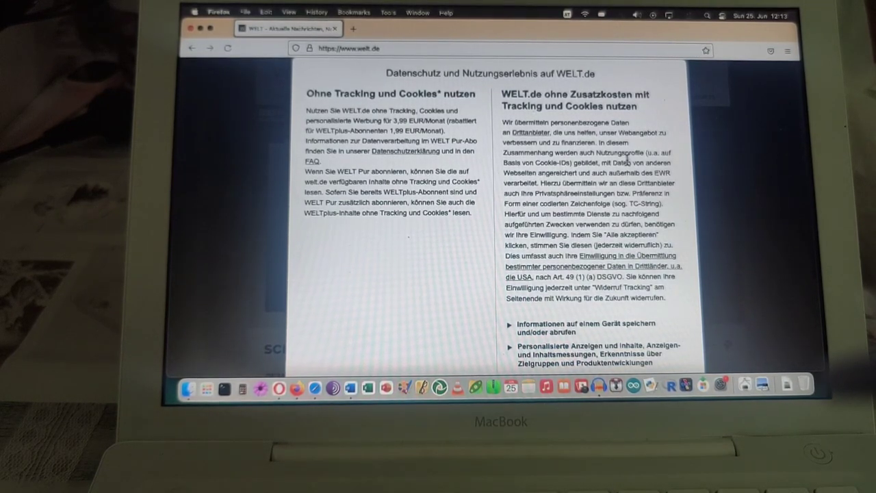
mouse_move(695, 318)
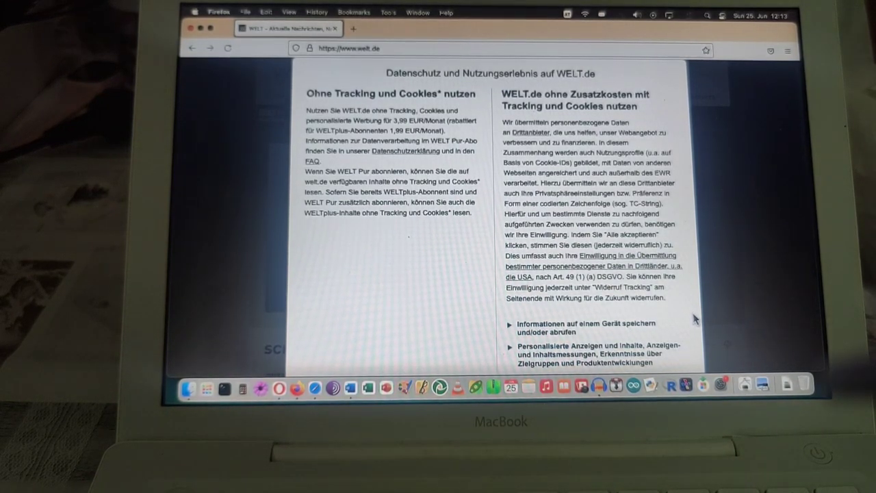
scroll(down, 3)
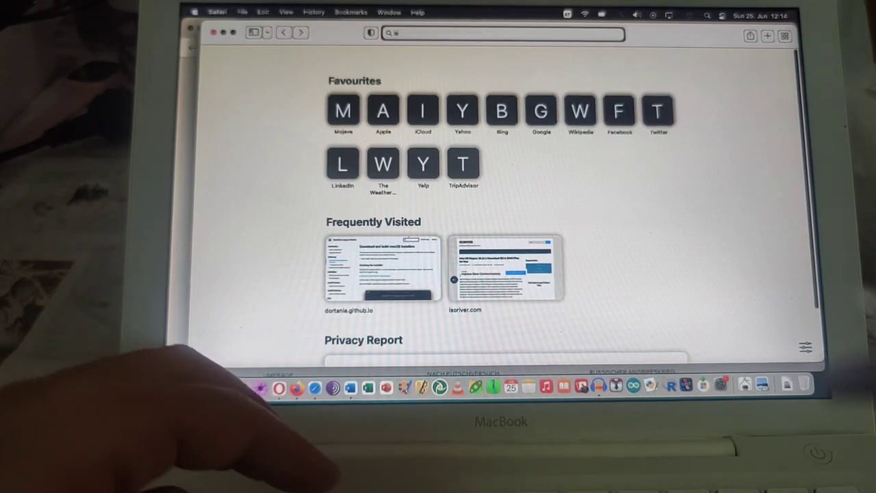
Enter aljazeera in Safari's address bar and scroll the homepage with its cookie notice
text(aljazz)
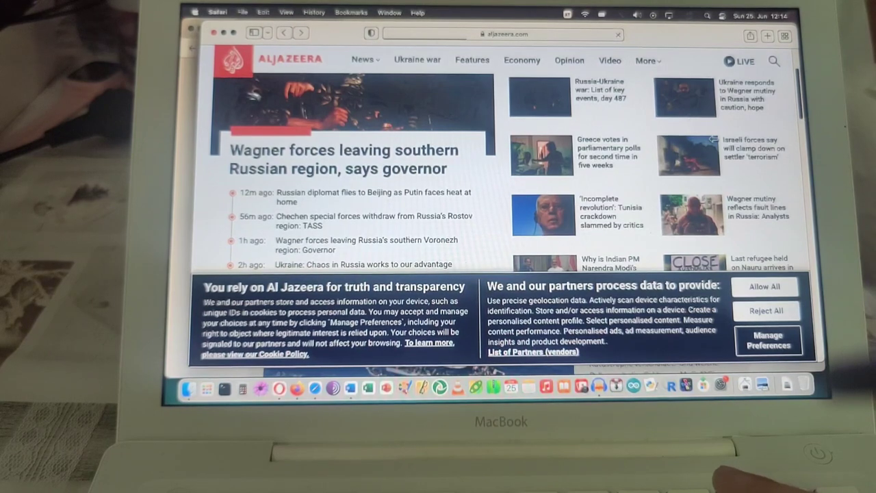
scroll(down, 3)
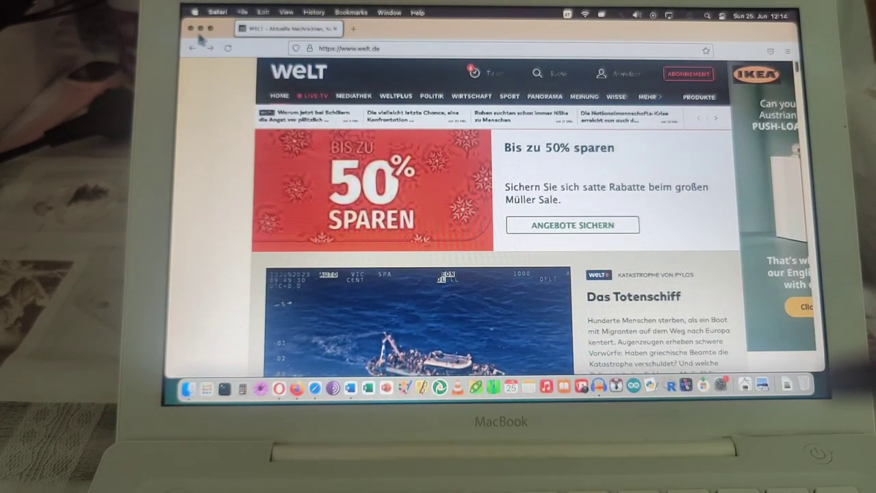
Bring the Firefox welt.de window to the front, then switch back to Opera
click(217, 12)
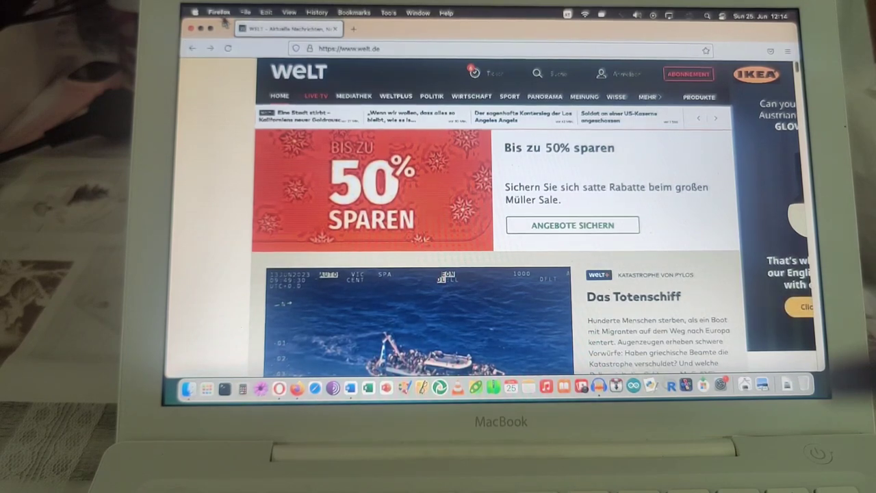
click(219, 12)
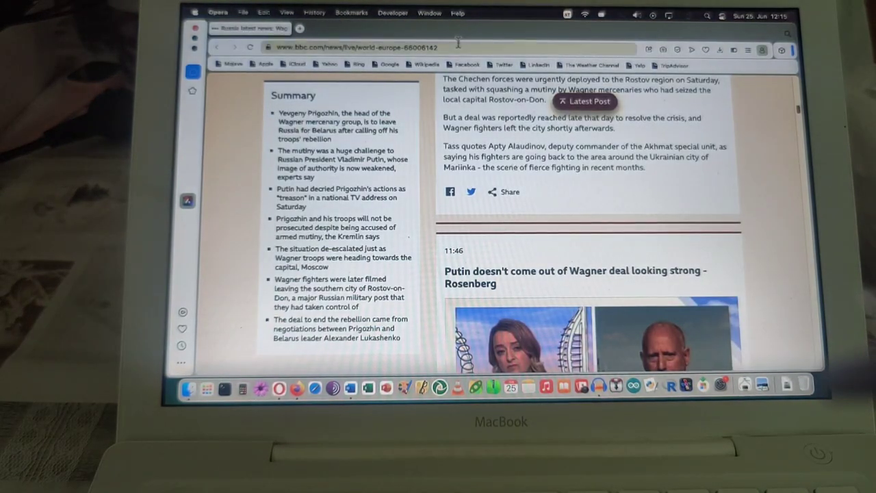
Replace the BBC address with youtube.com and pick the YouTube suggestion
click(350, 47)
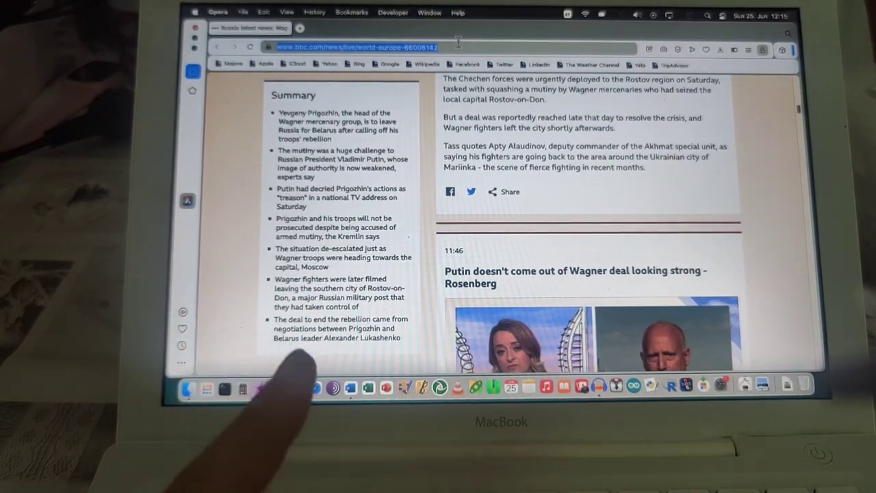
text(youtube.com)
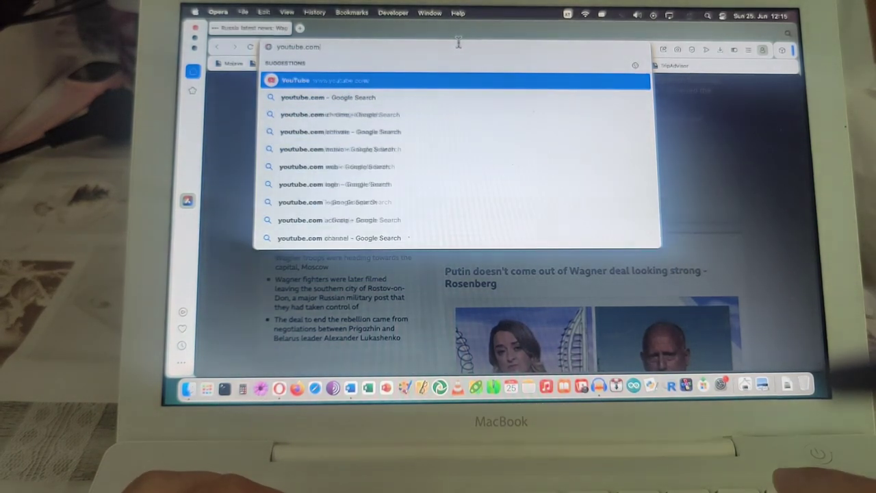
click(456, 80)
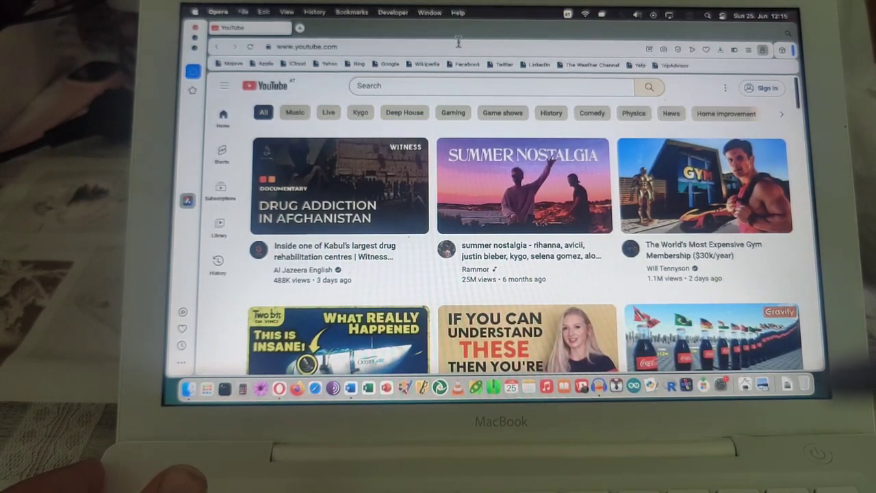
mouse_move(428, 49)
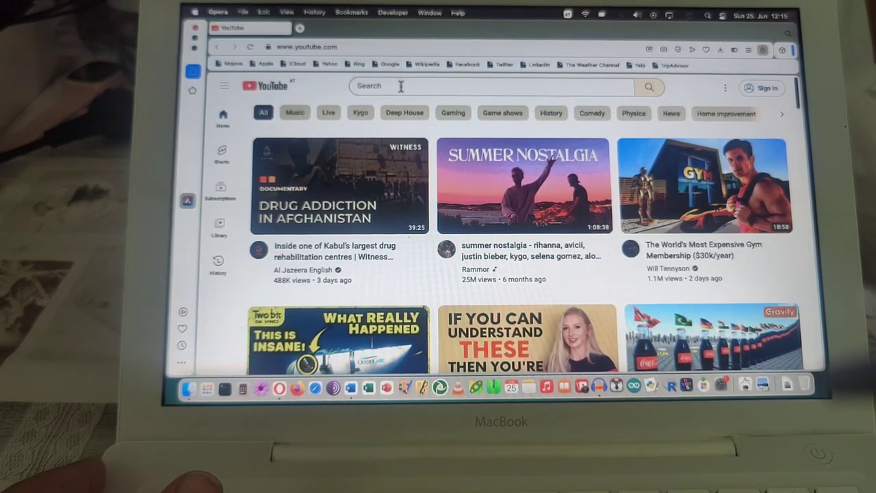
Search YouTube for 'ordinaryguytriesthings' to find the OrdinaryGuyTriesThings channel
text(o)
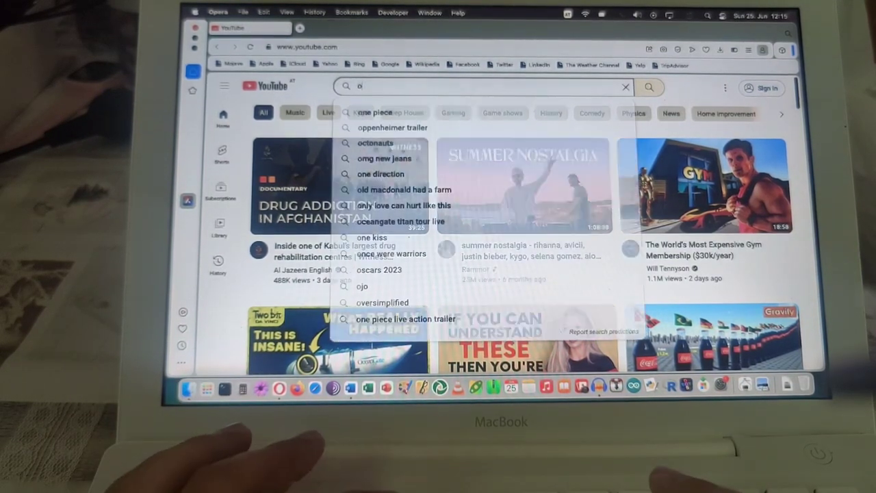
text(rdinar)
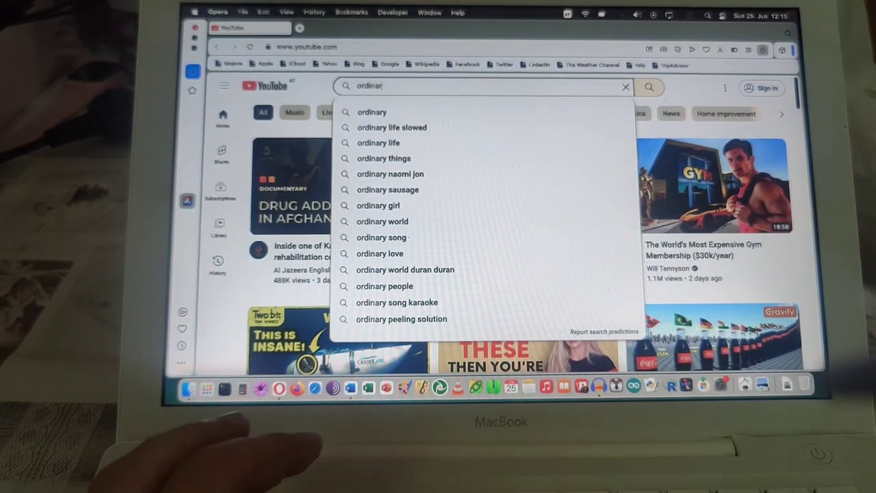
text(y)
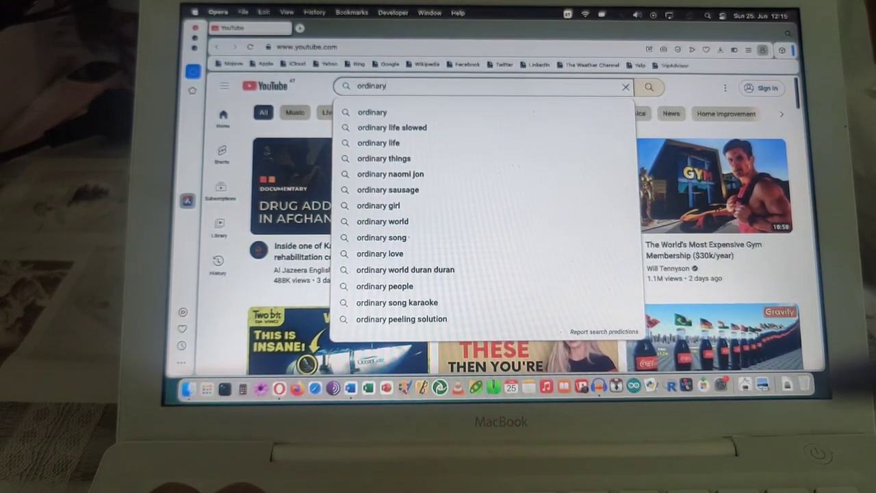
text(guytriest)
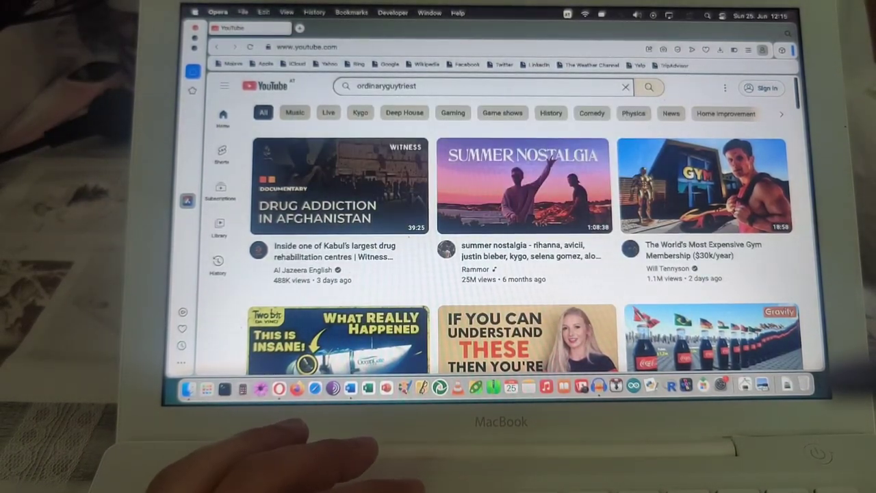
text(hings)
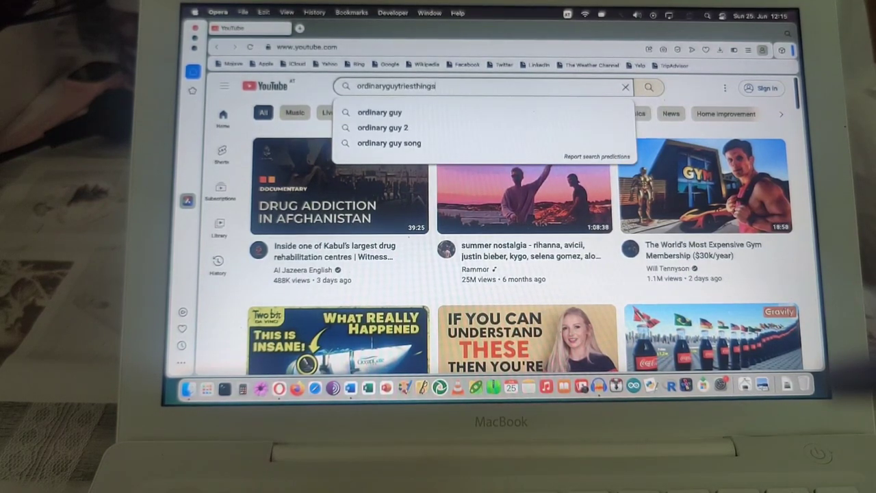
click(648, 87)
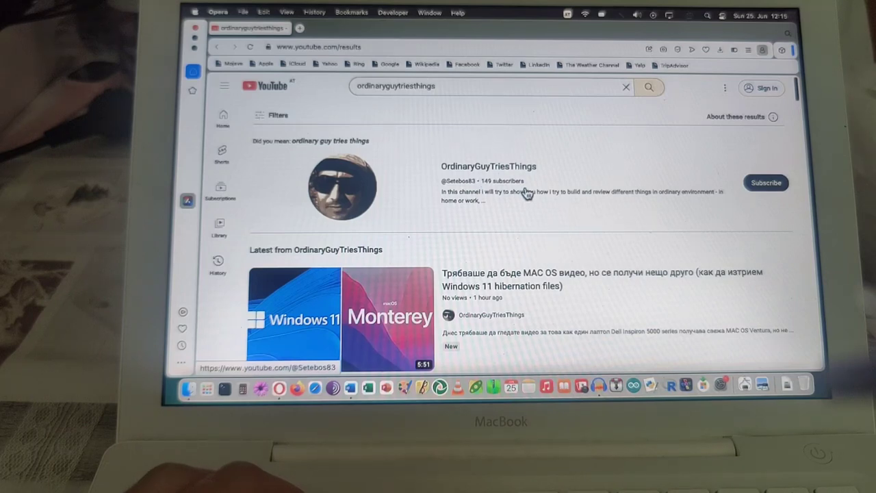
mouse_move(540, 210)
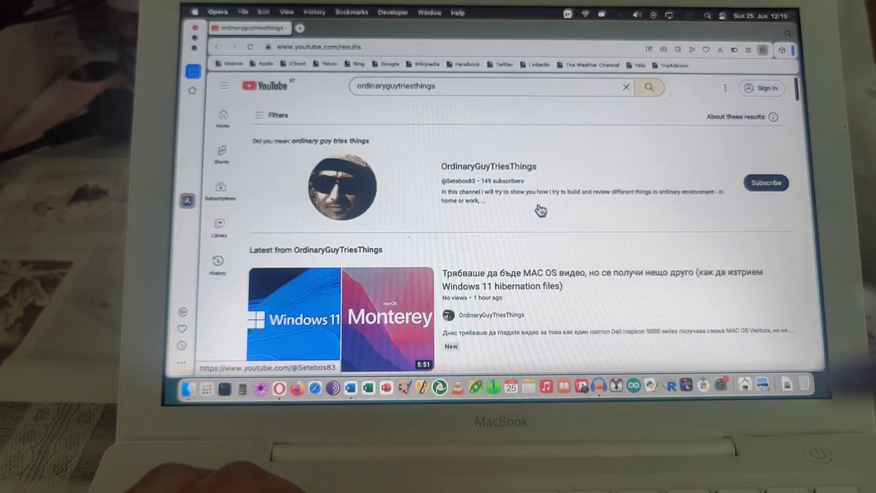
mouse_move(587, 275)
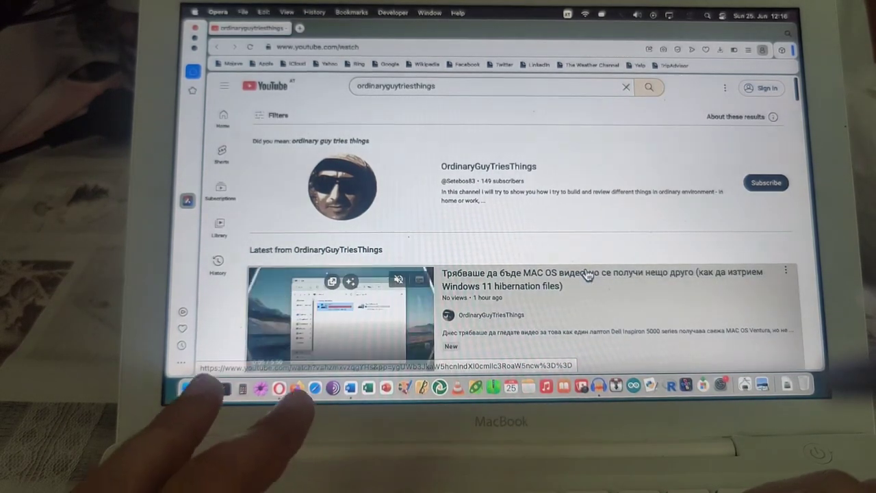
Open the channel's latest Windows 11 hibernation video and raise the system volume
click(341, 315)
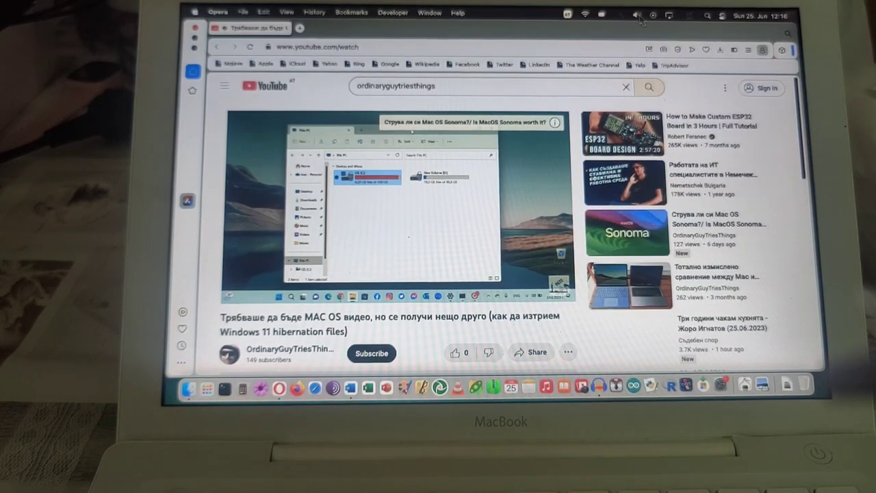
click(637, 14)
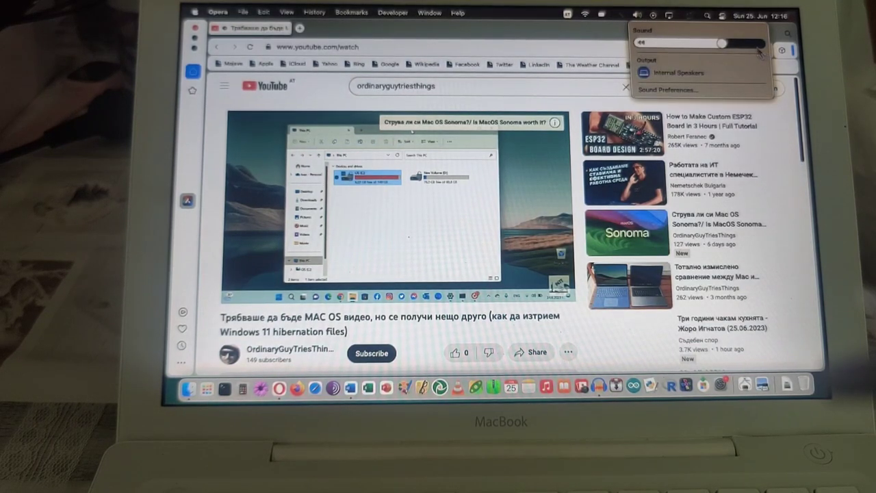
drag(719, 43, 743, 43)
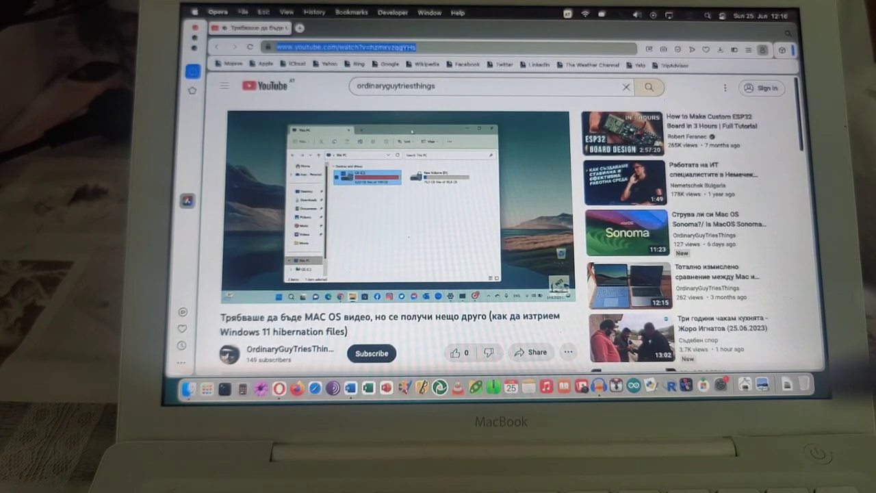
Play the video, pause it at about 0:16, and select the search query
click(403, 197)
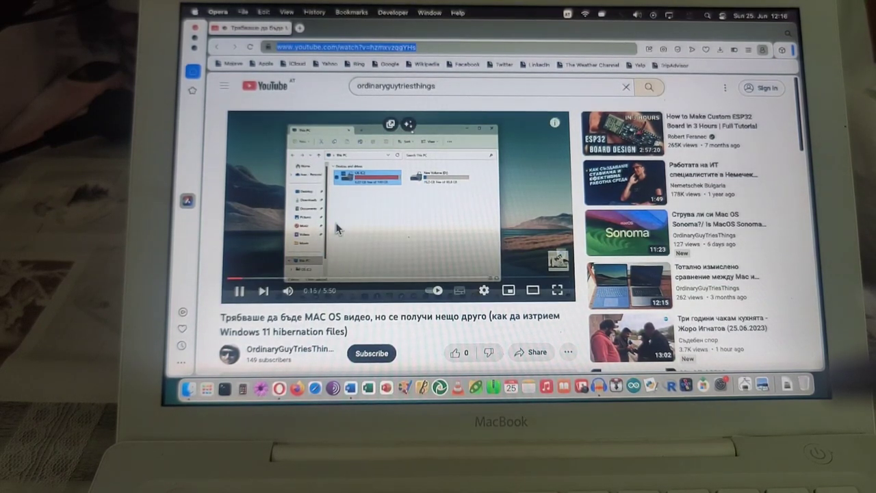
click(239, 291)
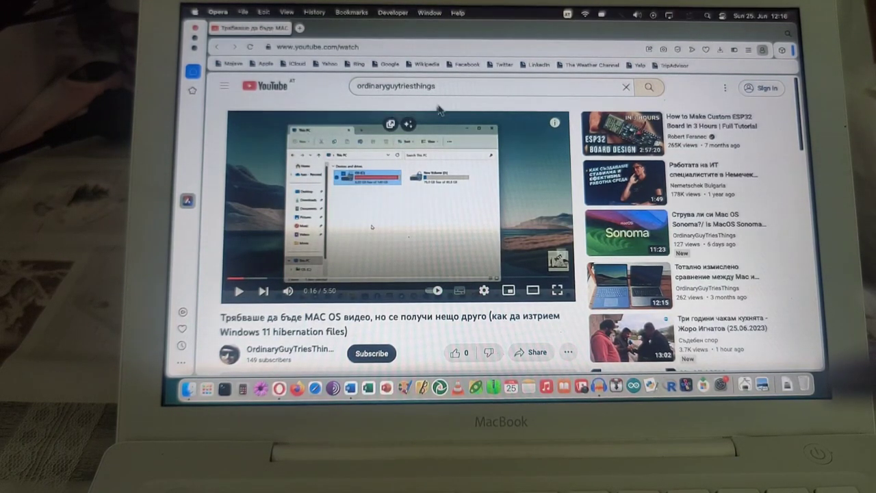
click(479, 86)
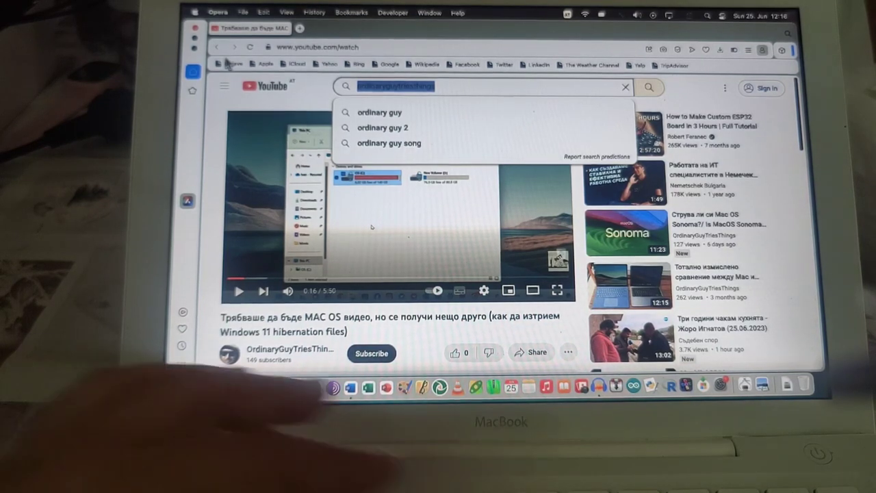
Search 'volcano eruption', play then pause '5 Stunning Volcano Eruptions Caught On Camera', and open a new tab
text(volcano eruption)
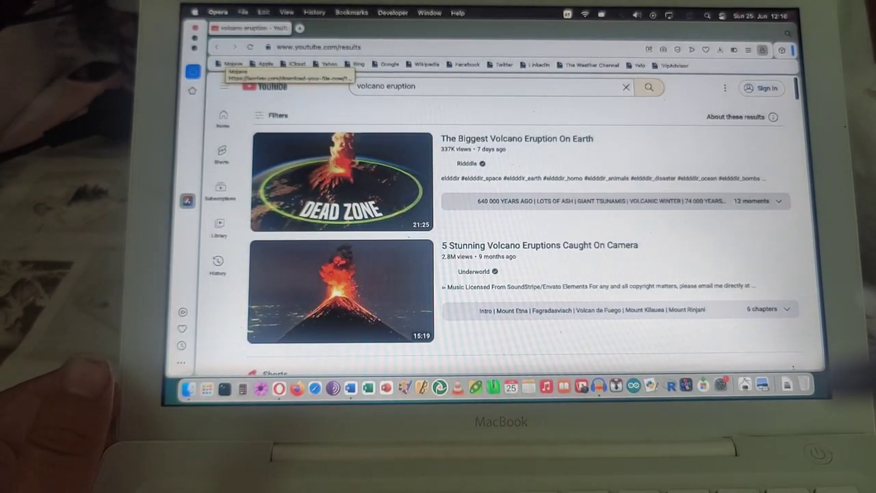
mouse_move(292, 65)
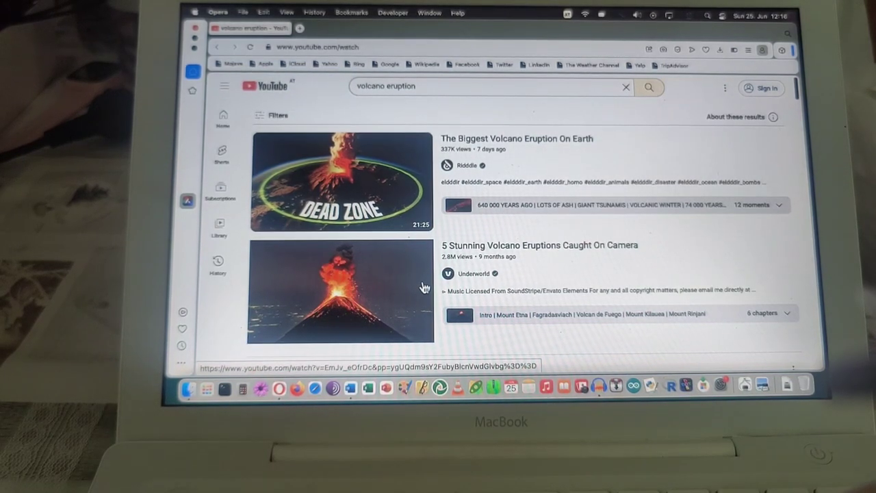
click(340, 293)
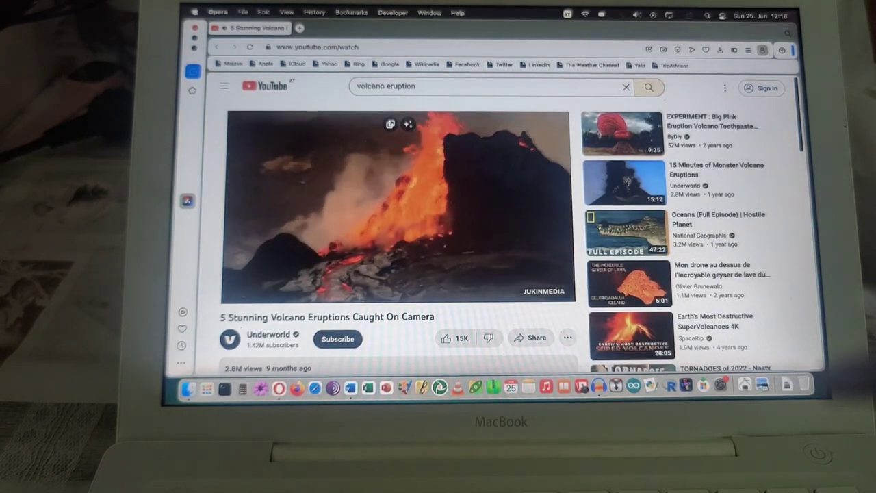
click(395, 202)
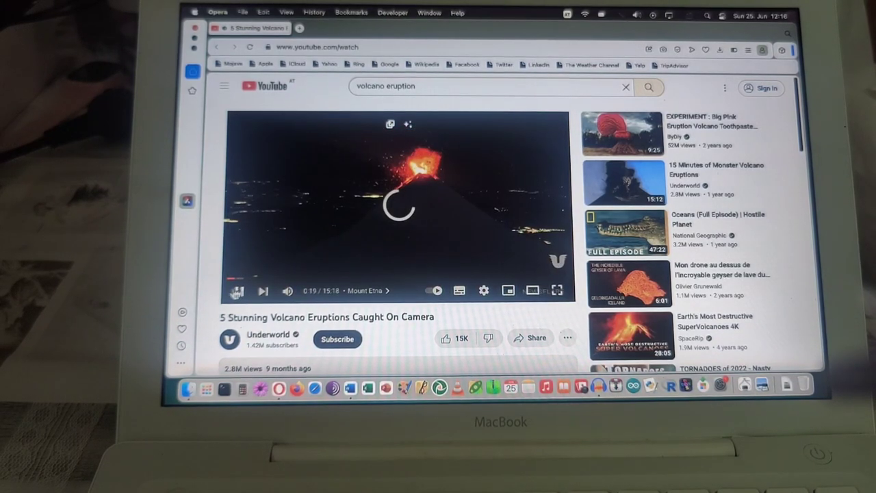
click(239, 291)
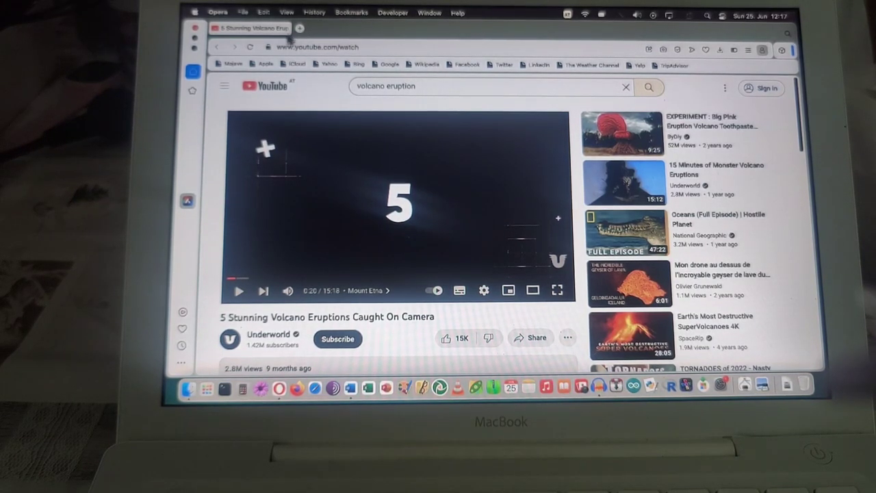
click(300, 28)
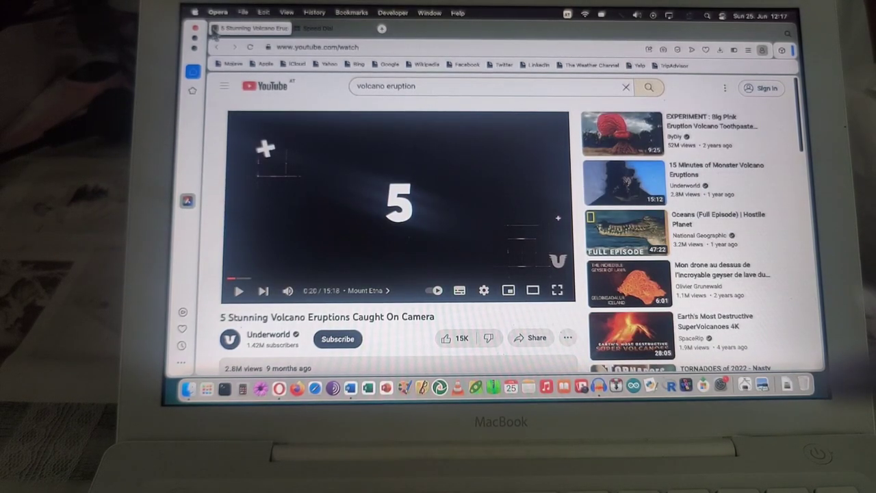
Choose Quit Opera from the Opera menu
click(218, 12)
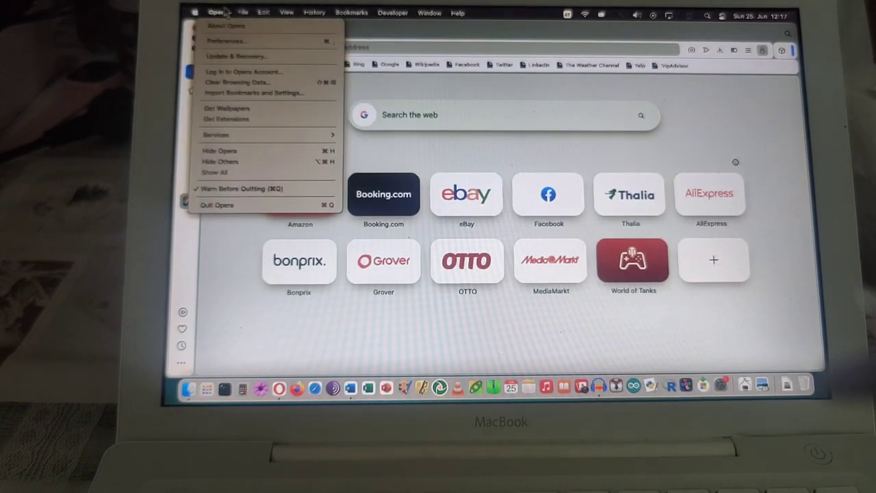
click(219, 151)
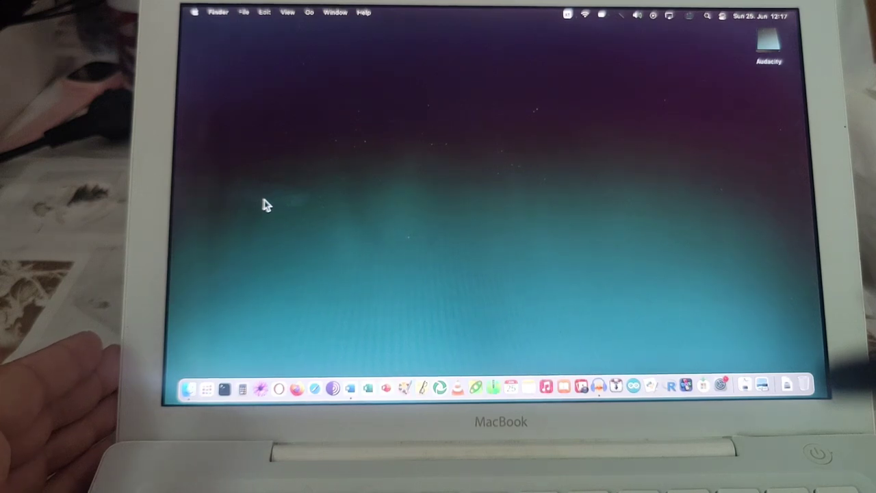
mouse_move(688, 50)
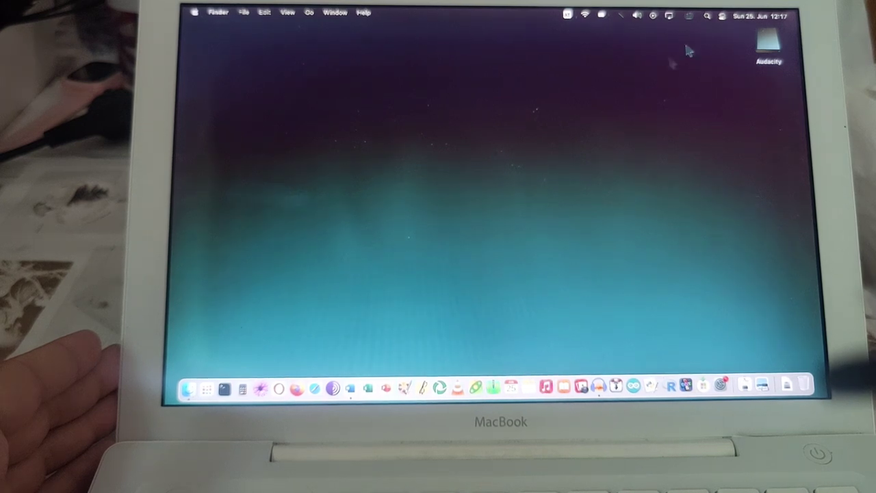